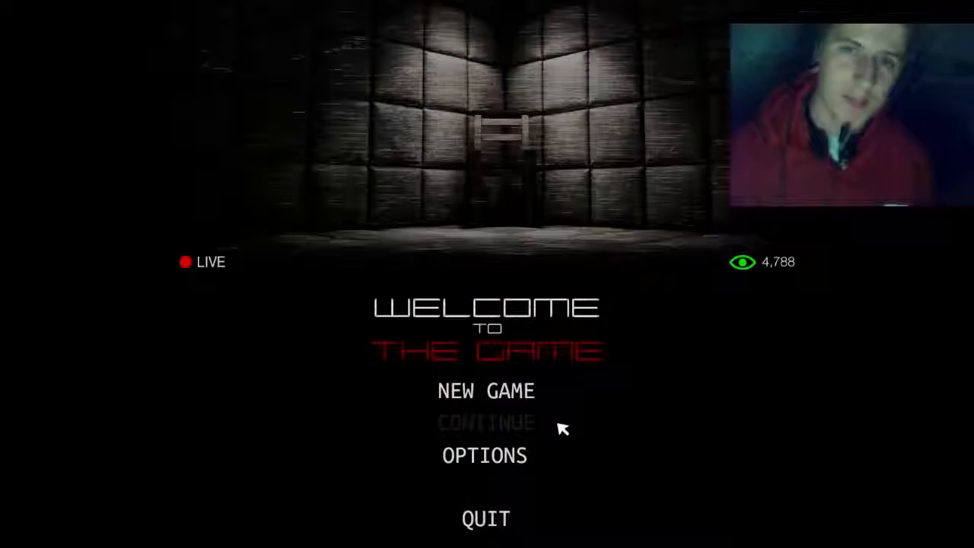
pyautogui.moveTo(540, 424)
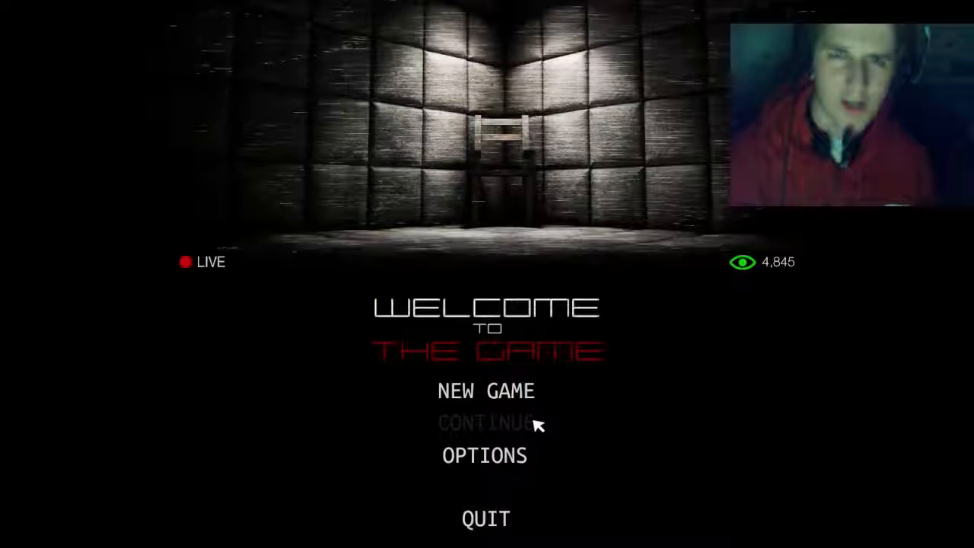
pyautogui.moveTo(569, 445)
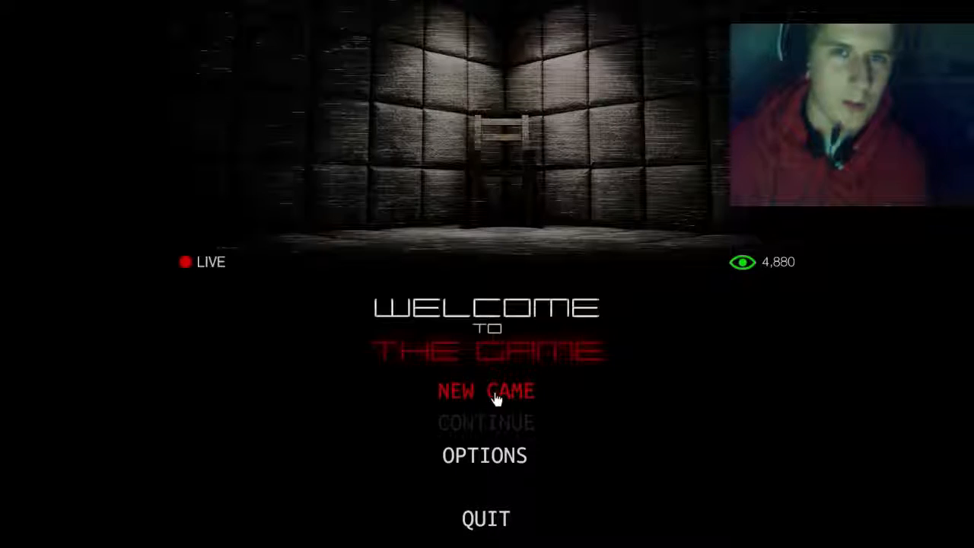
# Start a New Game from the title menu so the desktop loads with Adam's incoming call
pyautogui.click(486, 389)
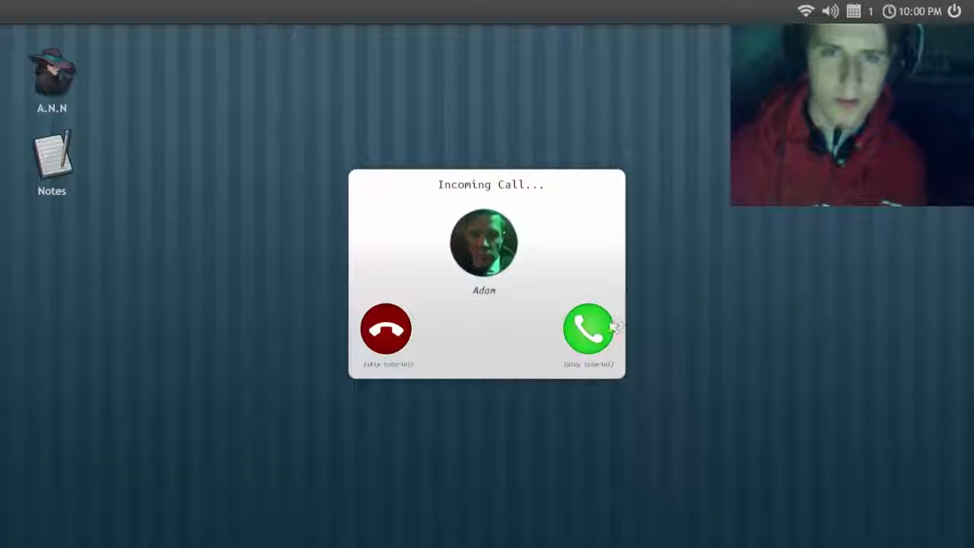
# Answer Adam's incoming call with the green phone button and let his introduction play
pyautogui.click(588, 329)
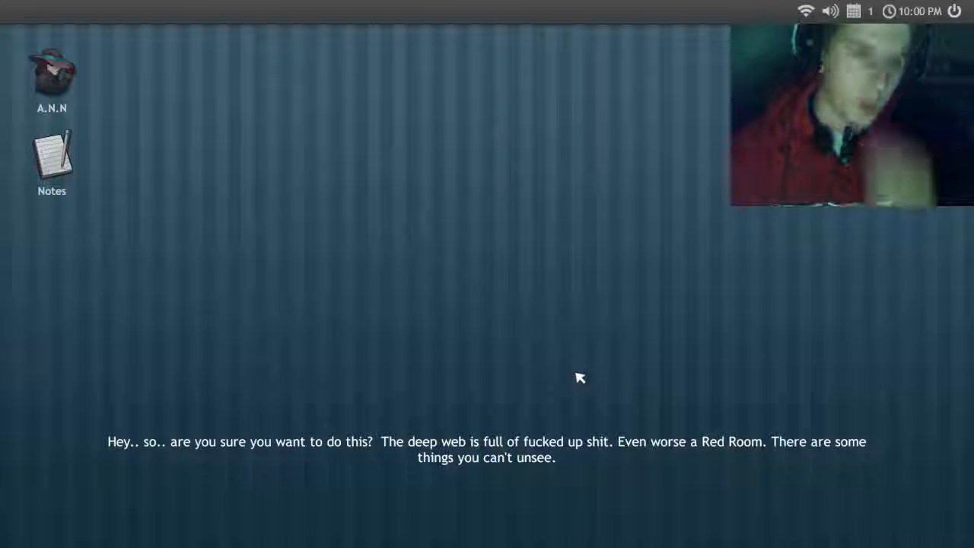
pyautogui.moveTo(593, 386)
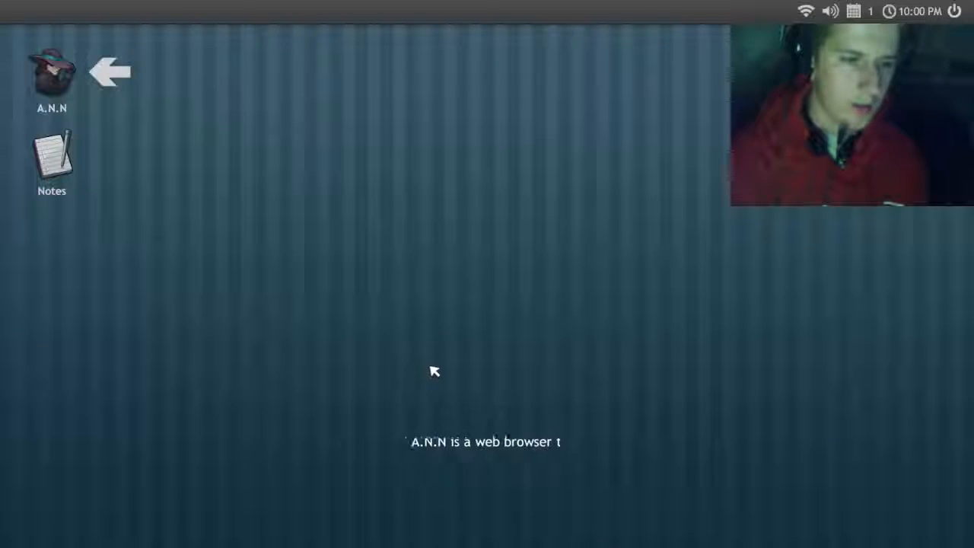
pyautogui.moveTo(758, 428)
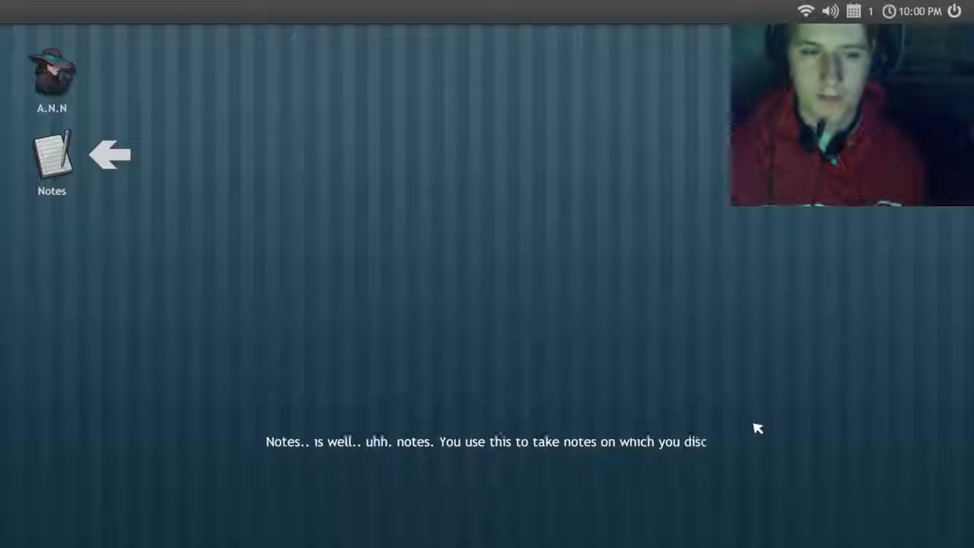
pyautogui.moveTo(796, 456)
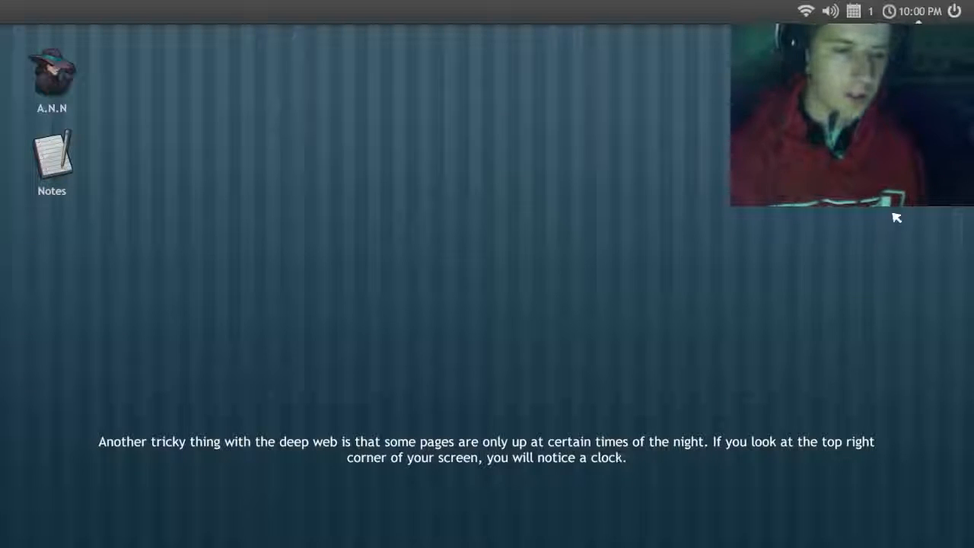
pyautogui.moveTo(834, 322)
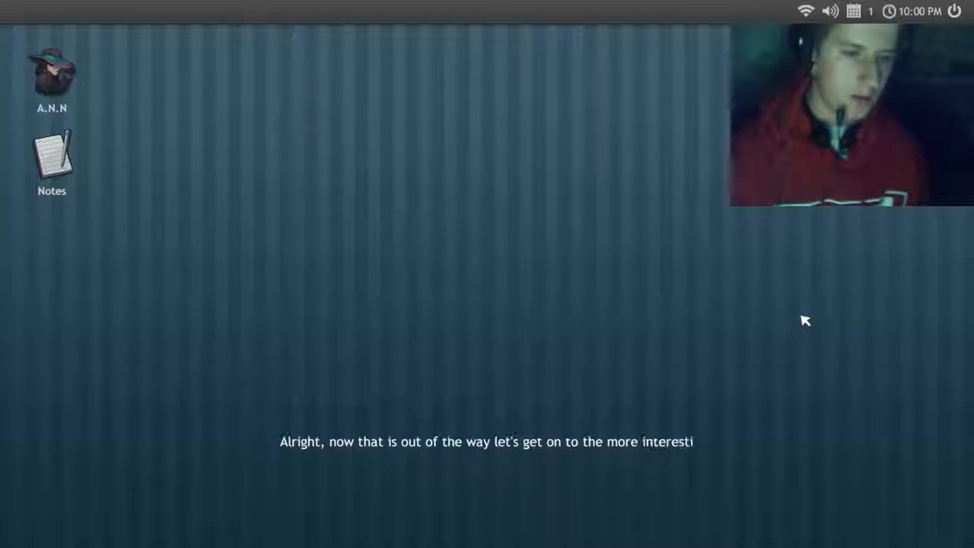
pyautogui.moveTo(779, 314)
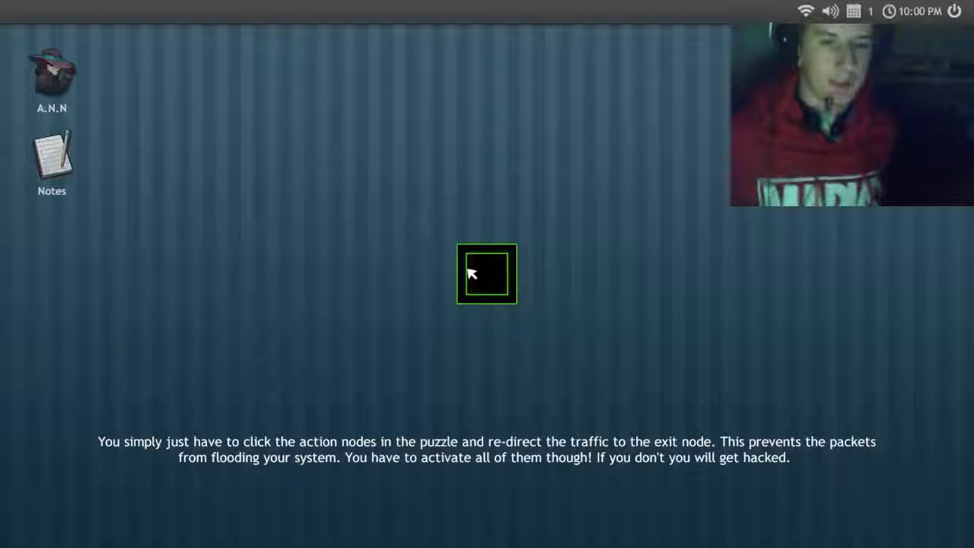
# Activate the sample action node shown during the DOS attack tutorial
pyautogui.click(486, 274)
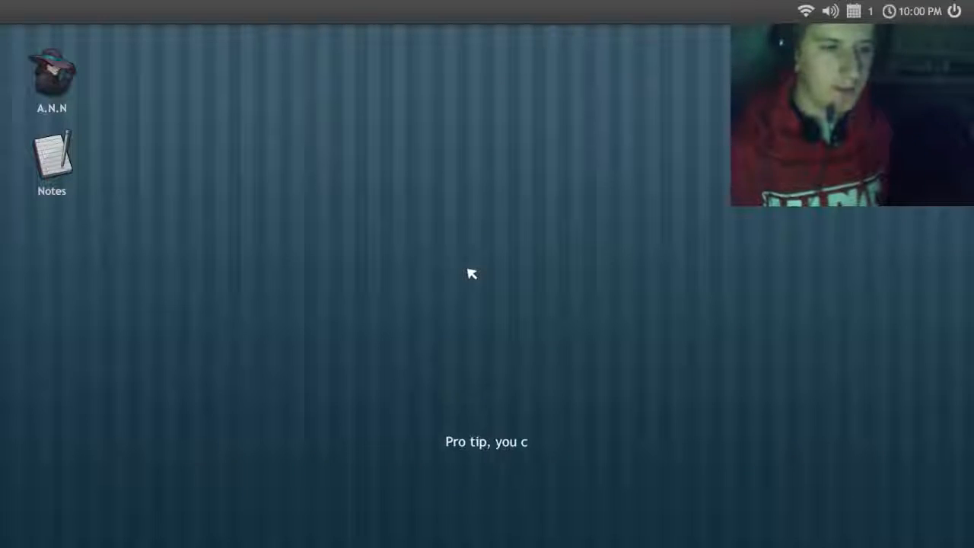
pyautogui.moveTo(508, 357)
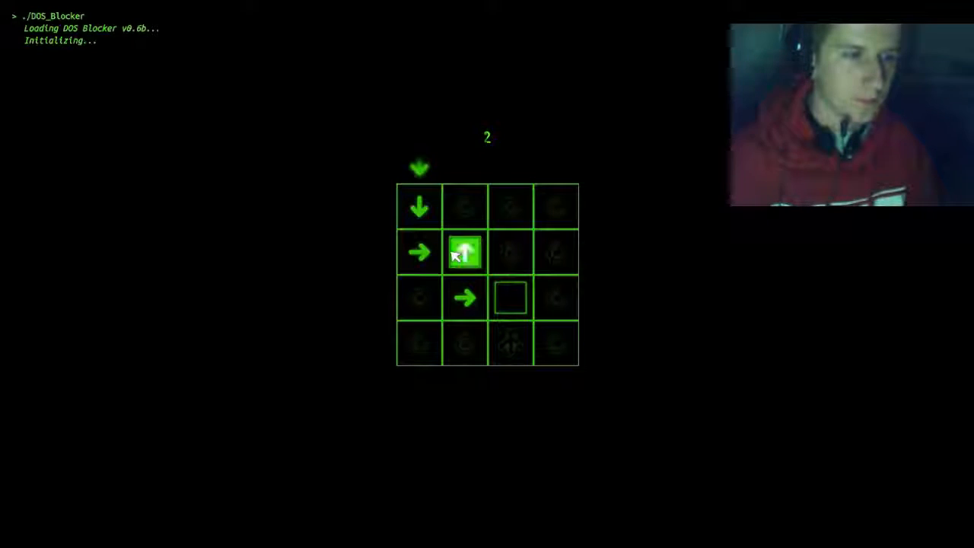
# Turn two action nodes in the DOS_Blocker grid so traffic routes to the exit node
pyautogui.click(510, 297)
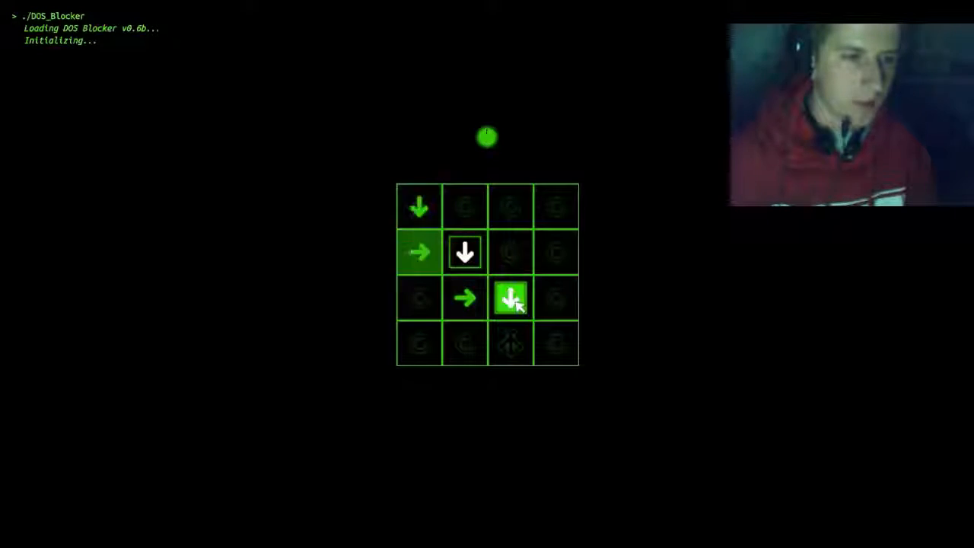
pyautogui.click(511, 297)
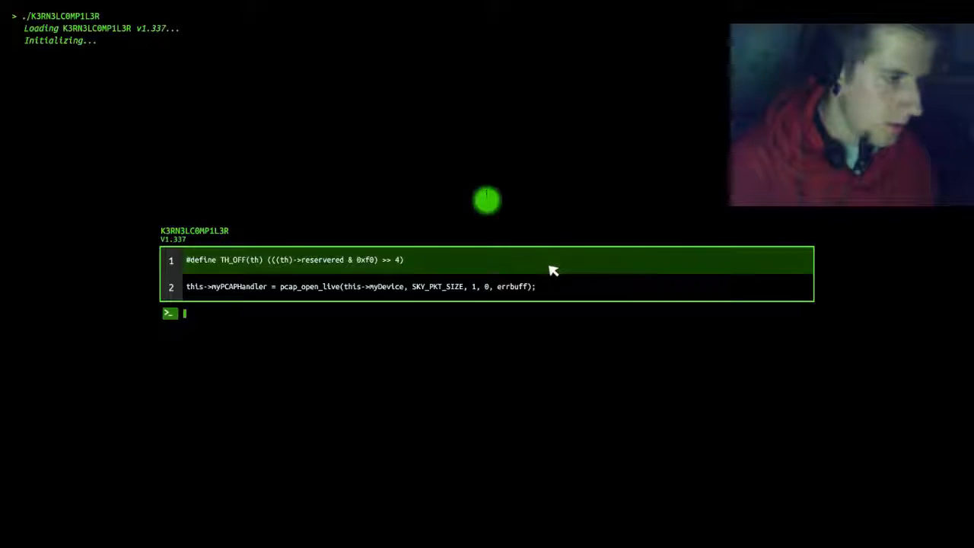
# Enter the '#define TH_OFF(th) (((th)->reservered & 0xf0) >> 4)' line at the compiler prompt
pyautogui.write('#define')
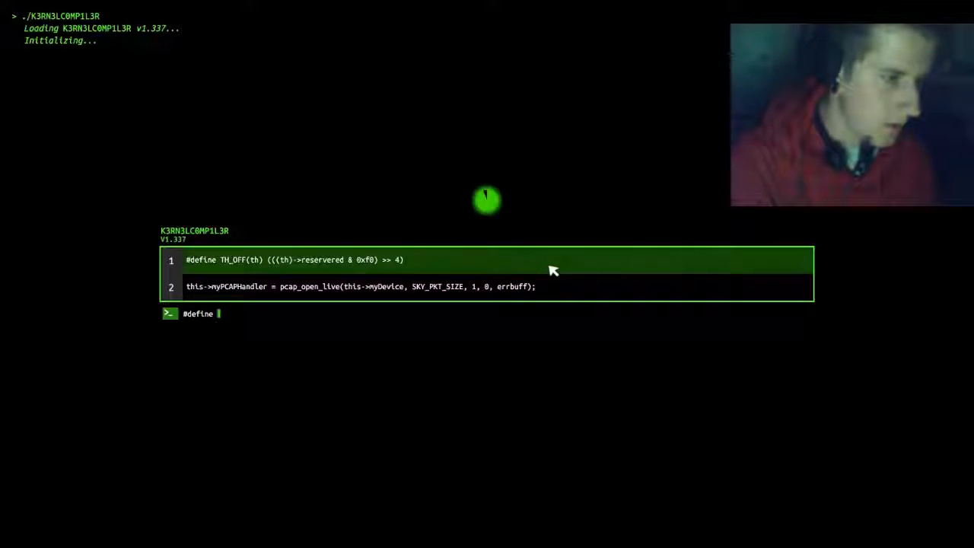
pyautogui.write('TH')
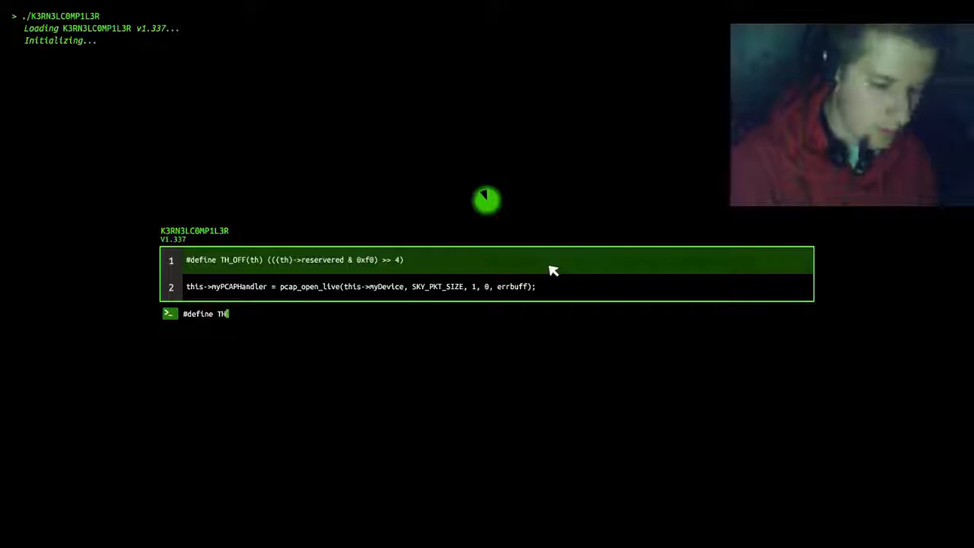
pyautogui.write('_OFF')
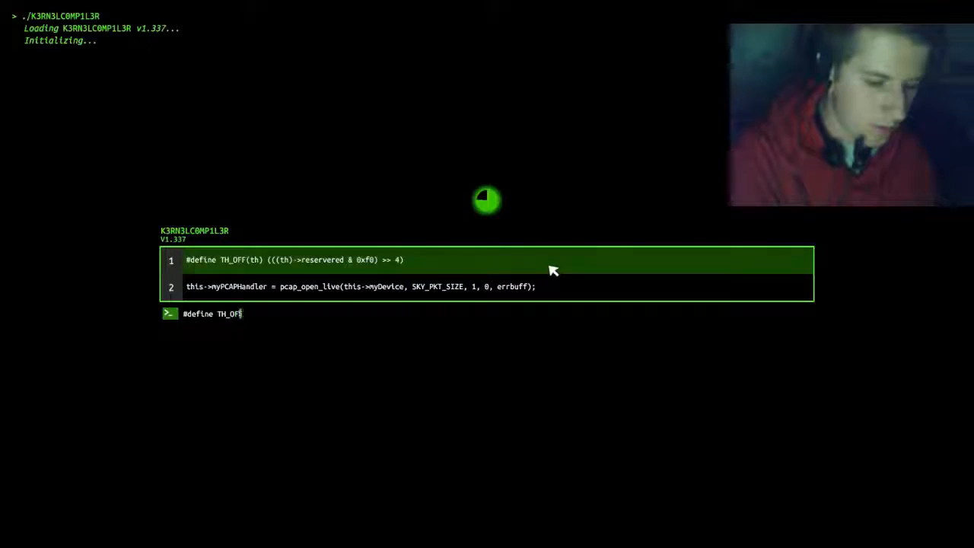
pyautogui.write('(')
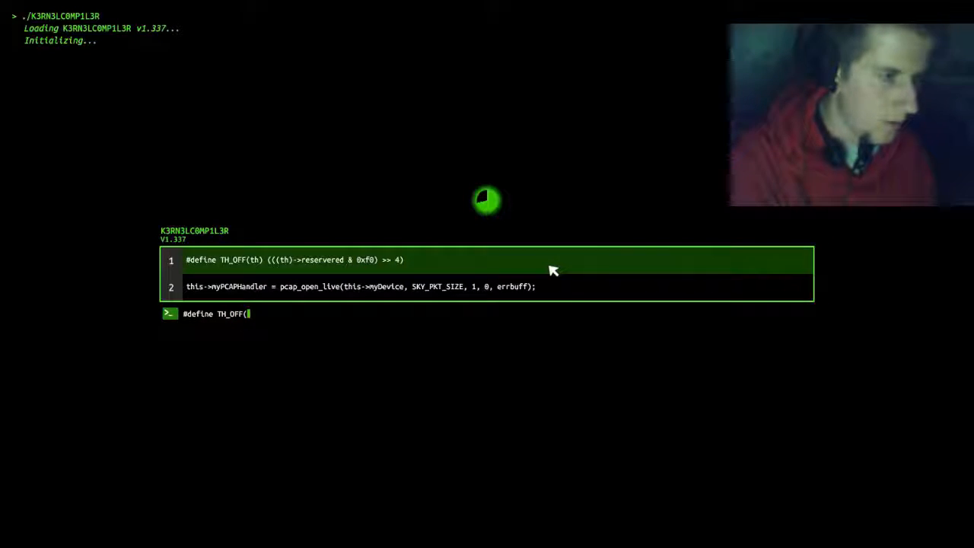
pyautogui.write('TH')
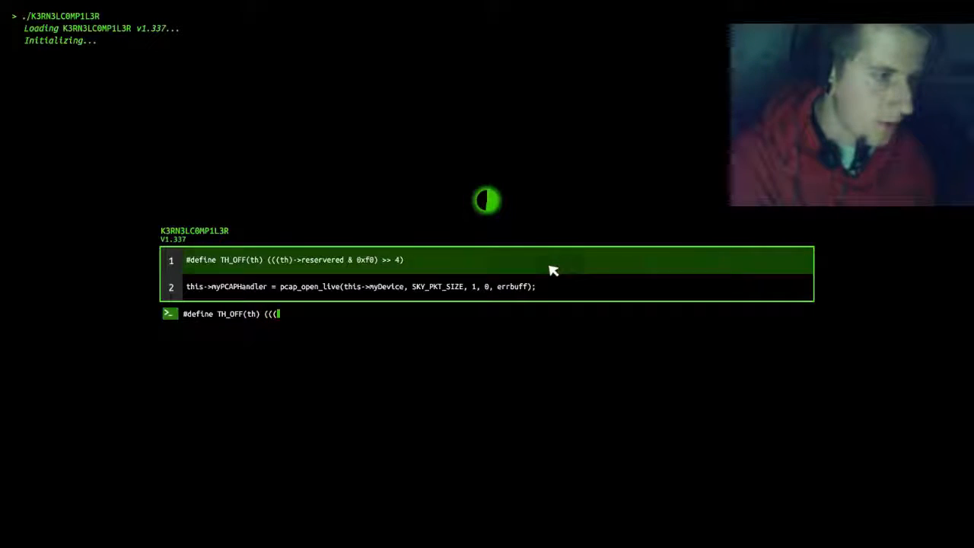
pyautogui.write('th')
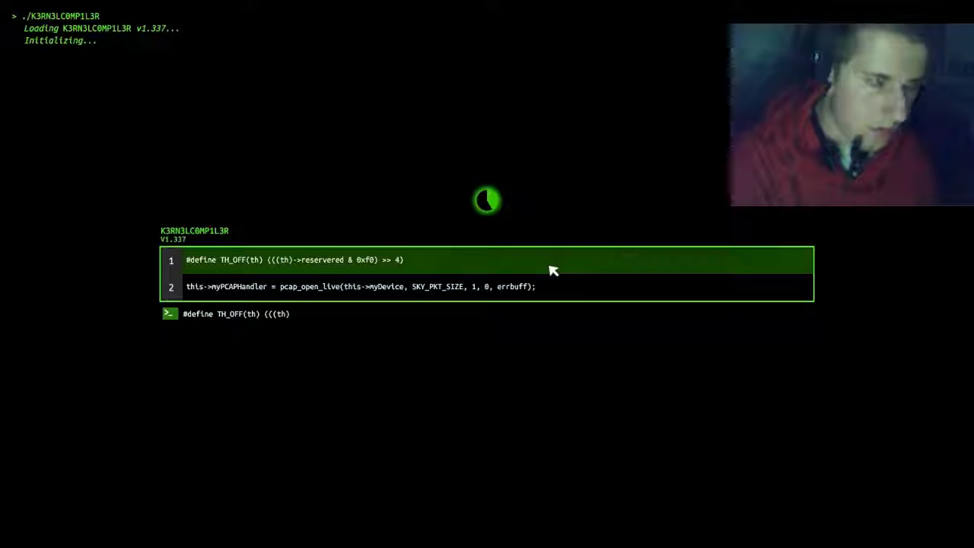
pyautogui.write('->')
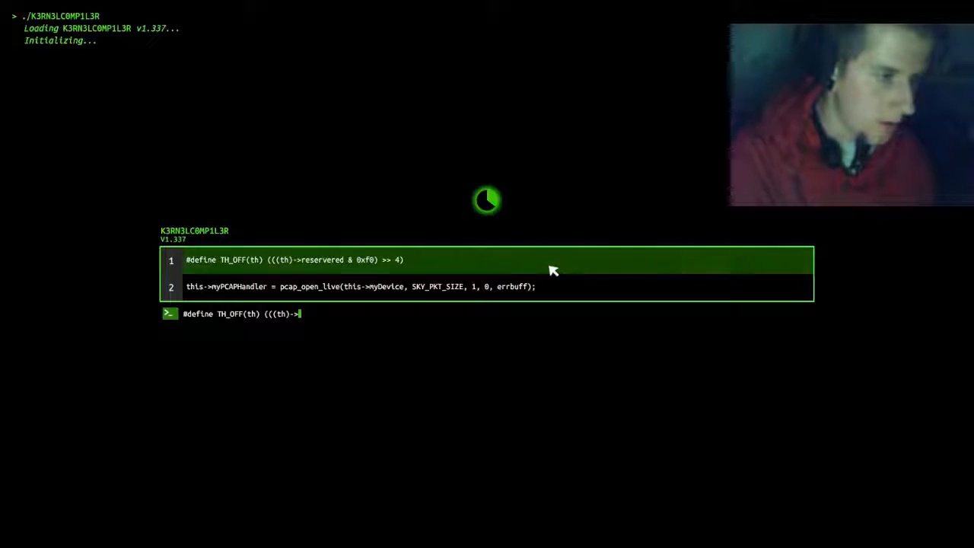
pyautogui.write('reser')
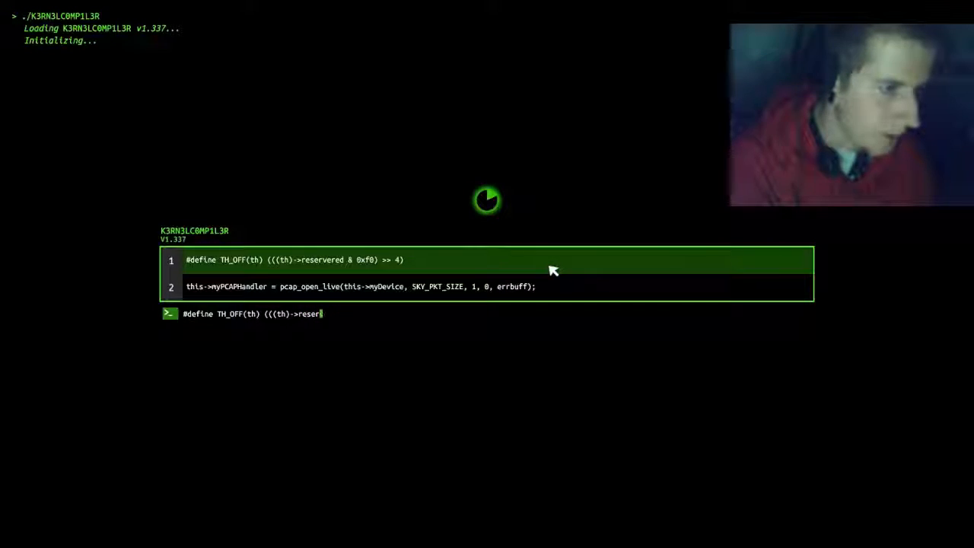
pyautogui.press('Backspace')
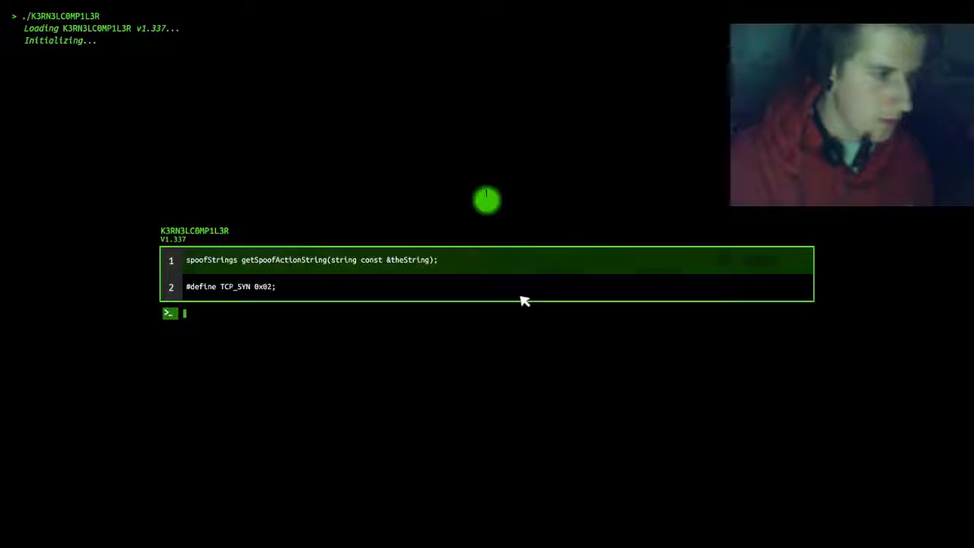
# Enter the 'spoofStrings getActionString(string const& theString)' line at the compiler prompt
pyautogui.write('spoofStr')
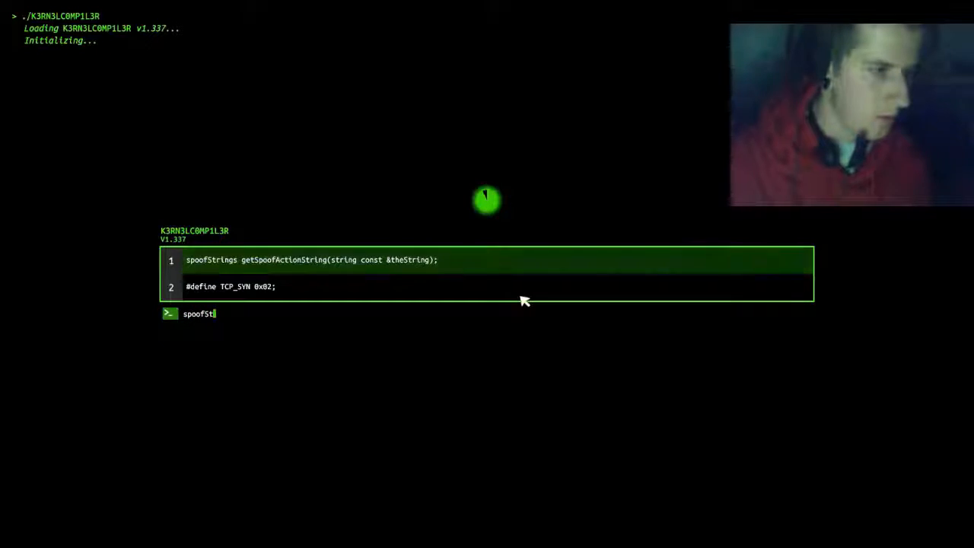
pyautogui.write('rings getSpoofA')
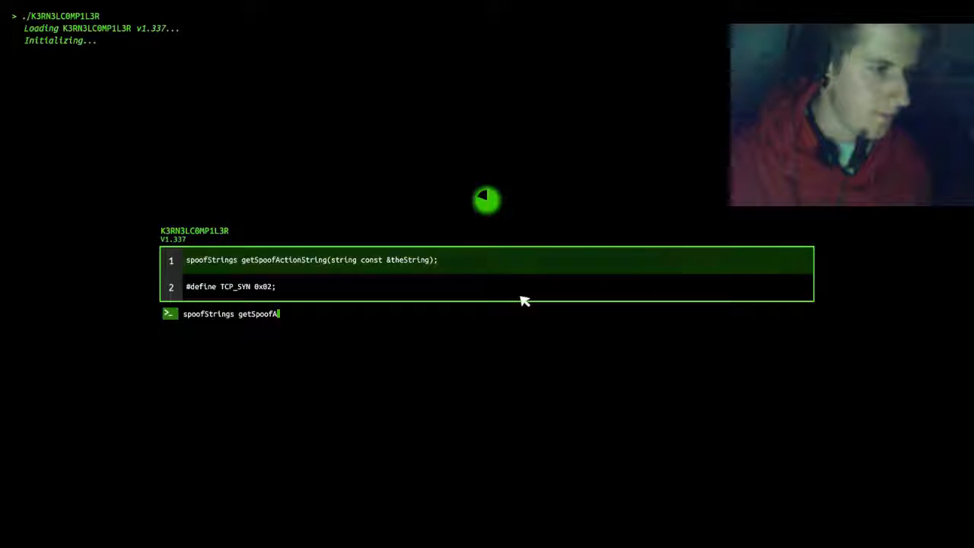
pyautogui.write('ctionS')
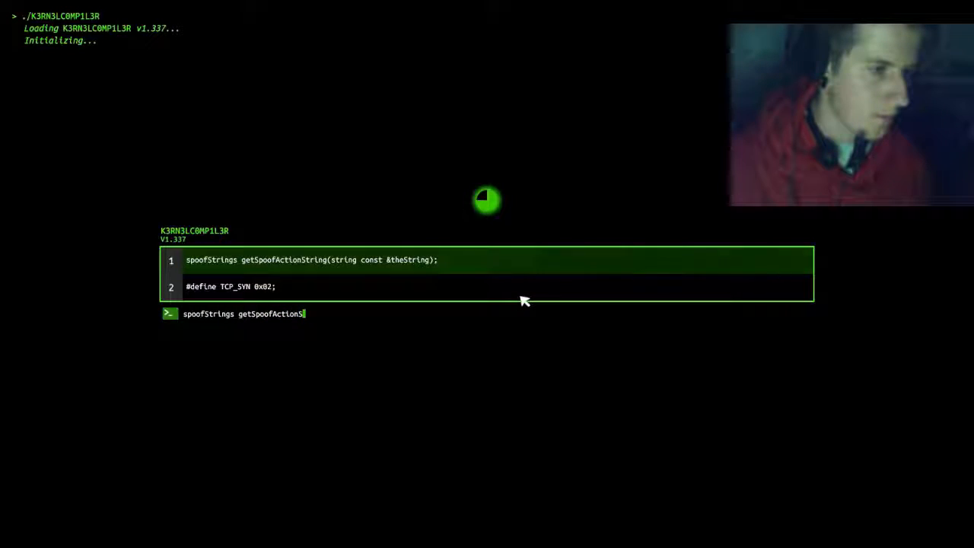
pyautogui.write('tring')
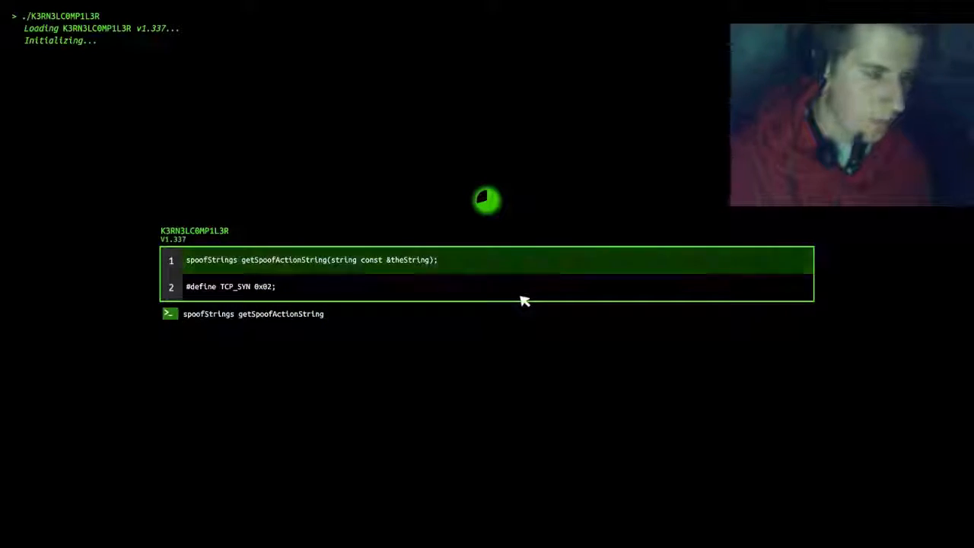
pyautogui.write('(string co')
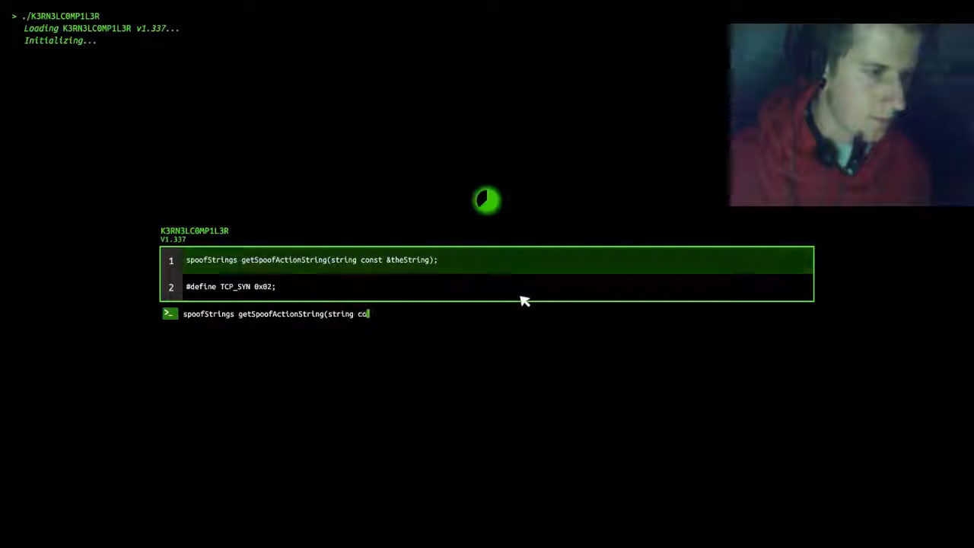
pyautogui.write('nst')
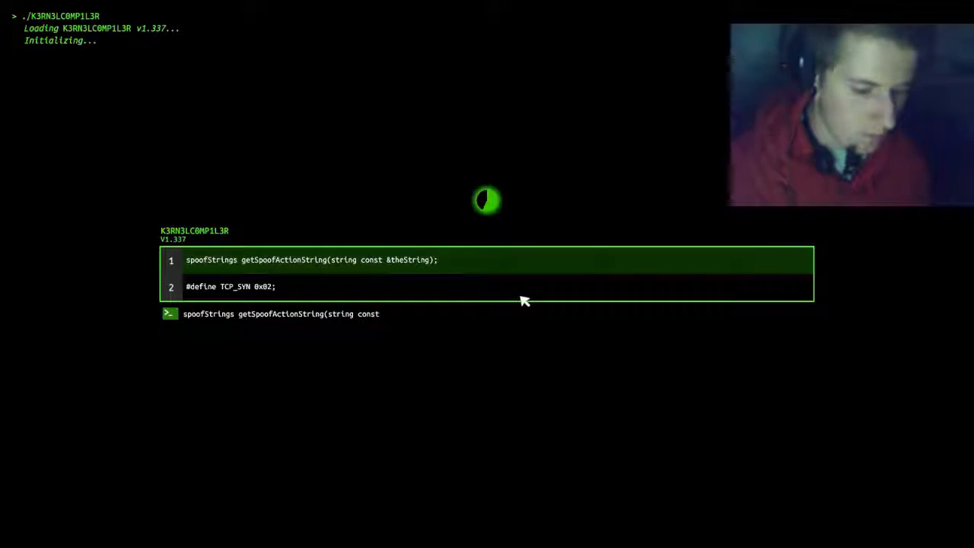
pyautogui.write('&')
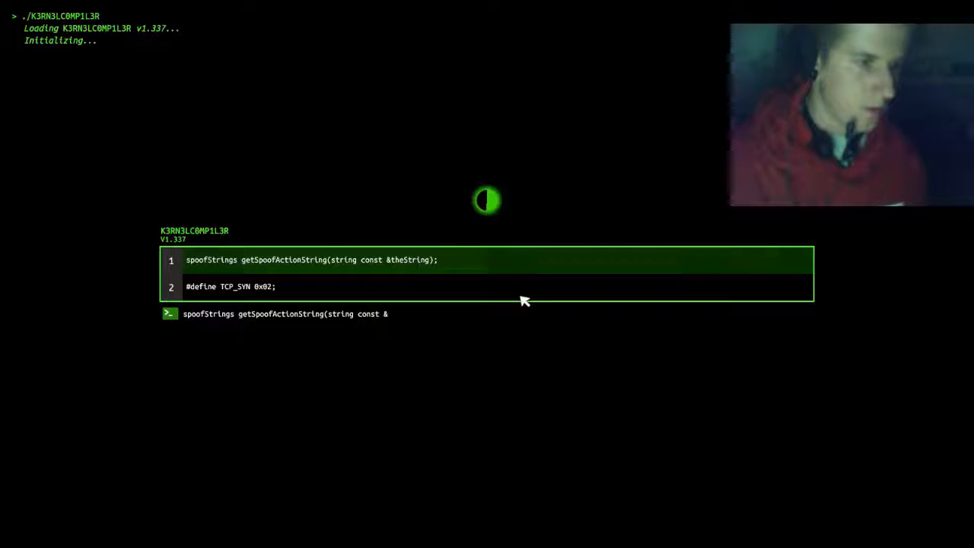
pyautogui.write('theStr')
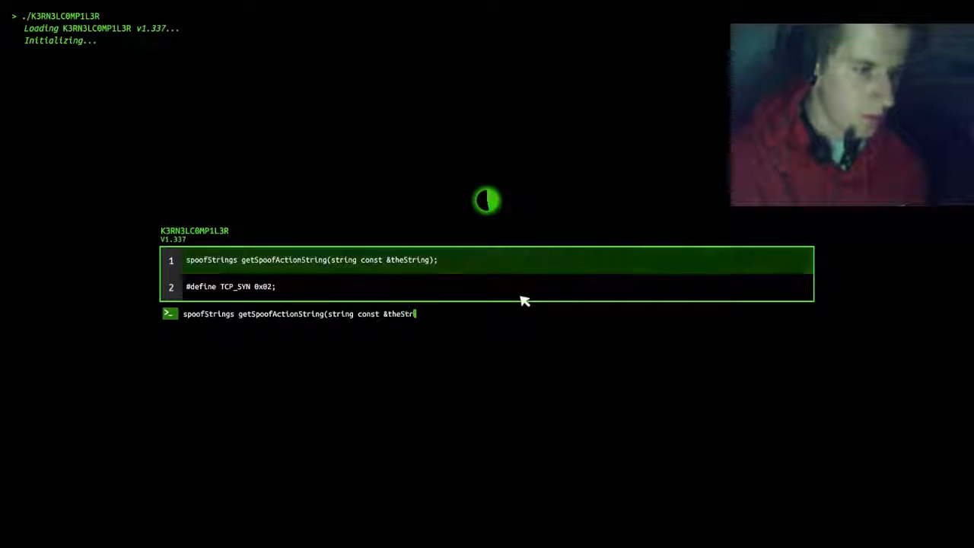
pyautogui.write('ing)')
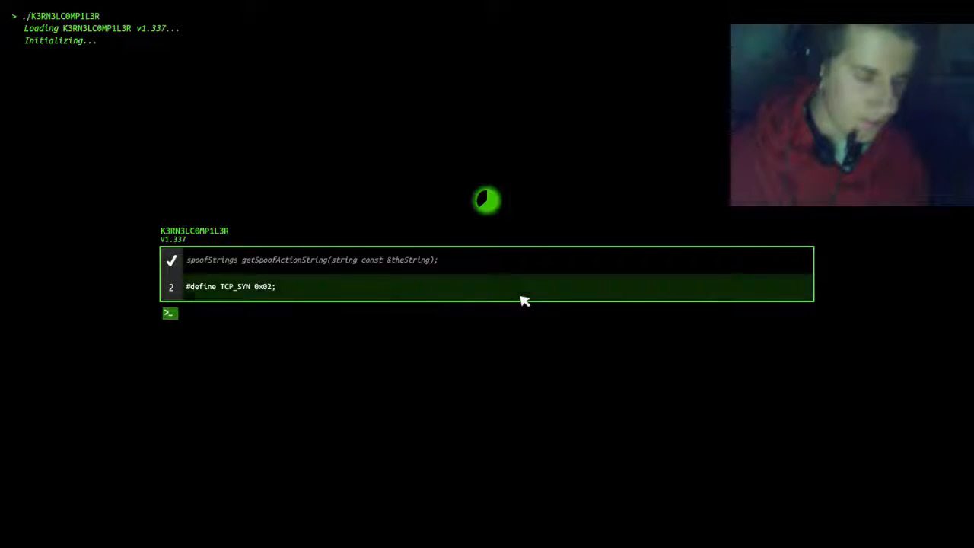
# Enter the '#define TCP_SYN 02' line so the kernel compiler closes and the desktop returns
pyautogui.write('#define')
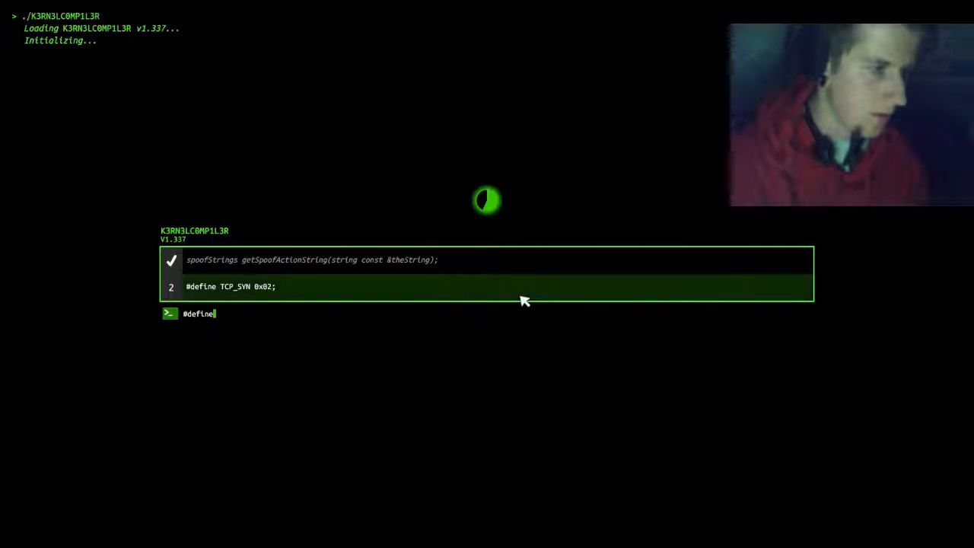
pyautogui.write('TCP')
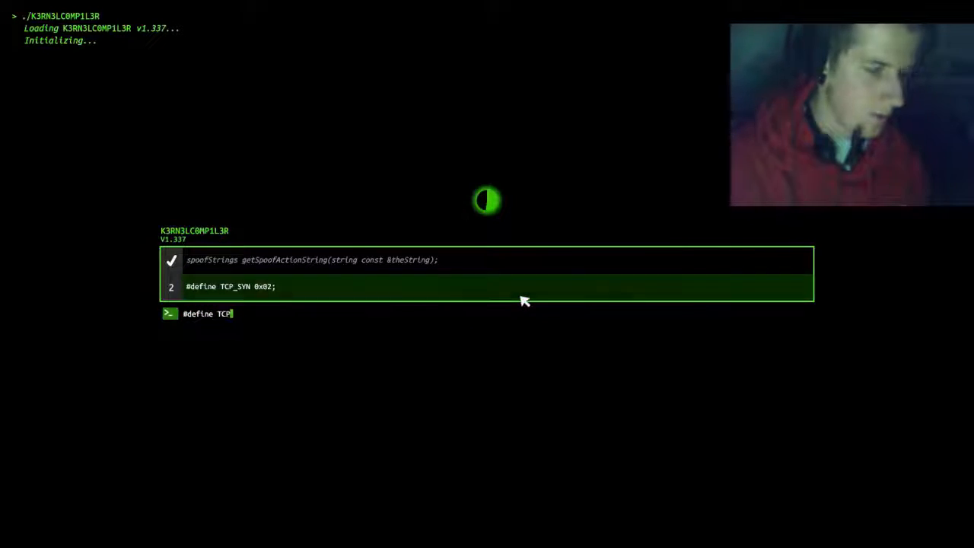
pyautogui.write('_SY')
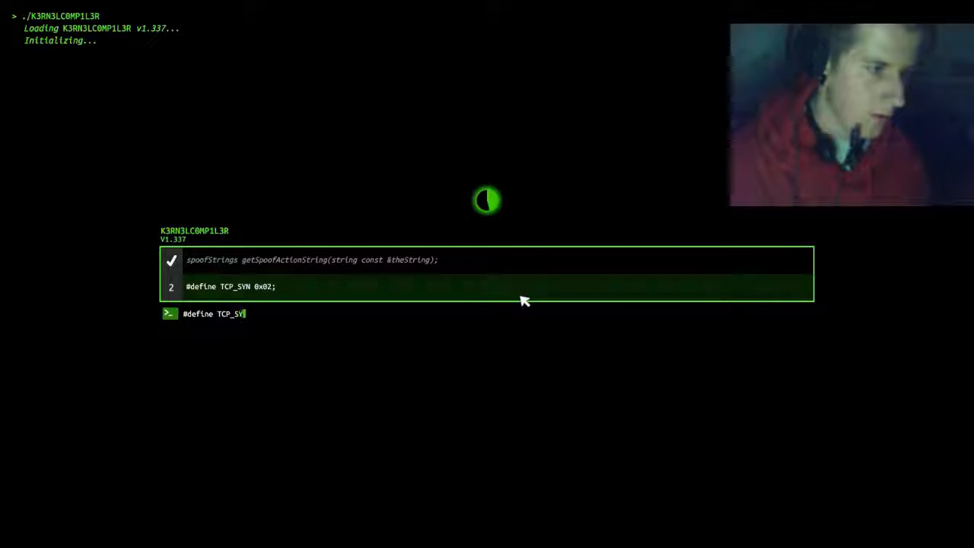
pyautogui.write('N 0x')
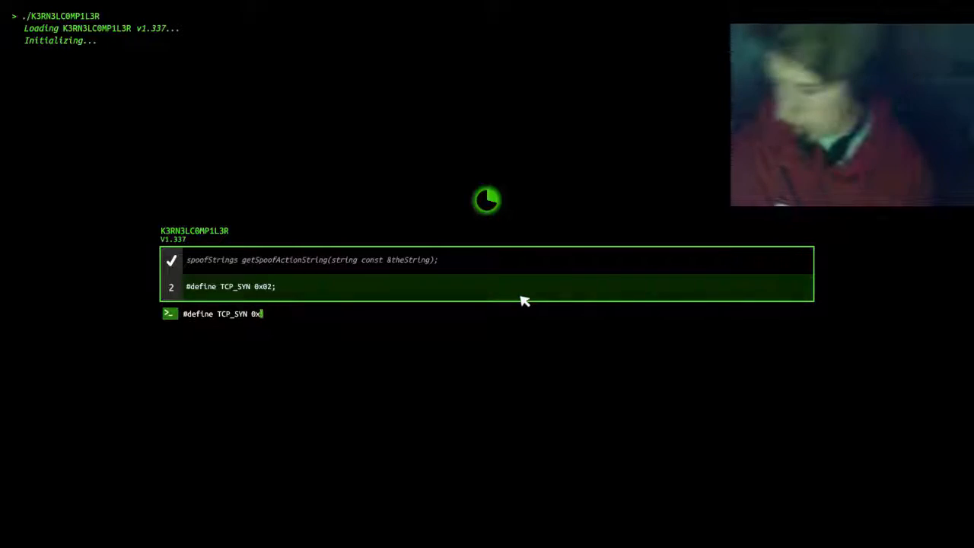
pyautogui.write('02')
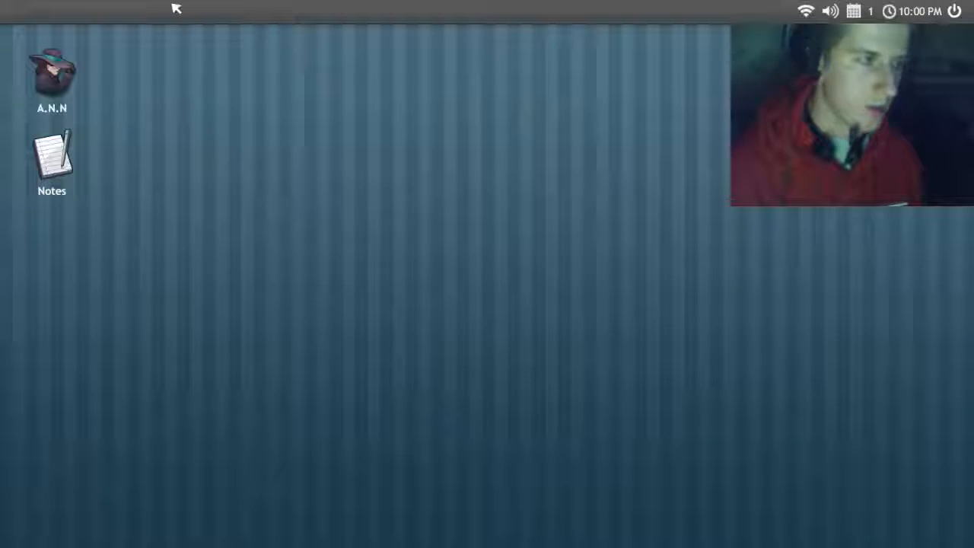
# Launch the A.N.N browser on The Deep Wiki I, visit ANN Hoster, go back, then visit CannabisWorld
pyautogui.doubleClick(52, 76)
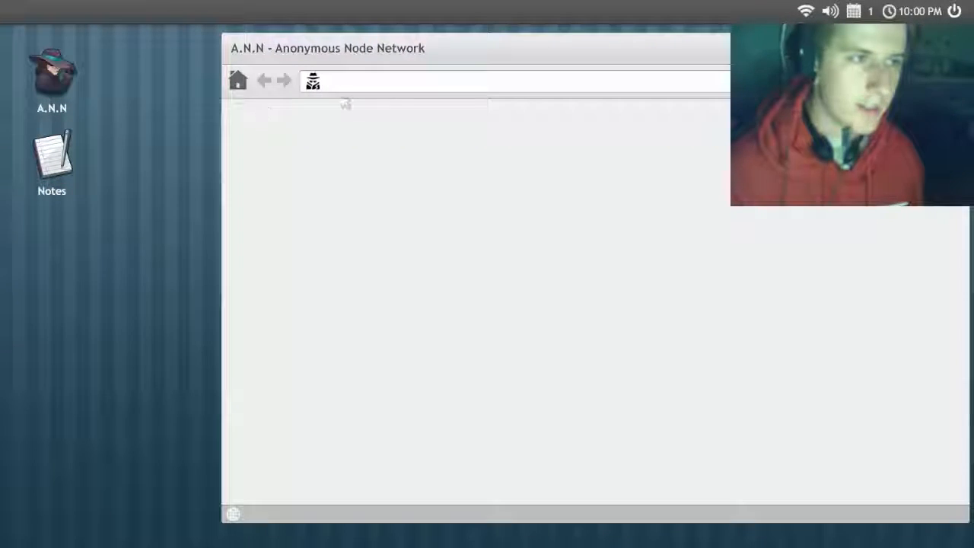
pyautogui.click(238, 80)
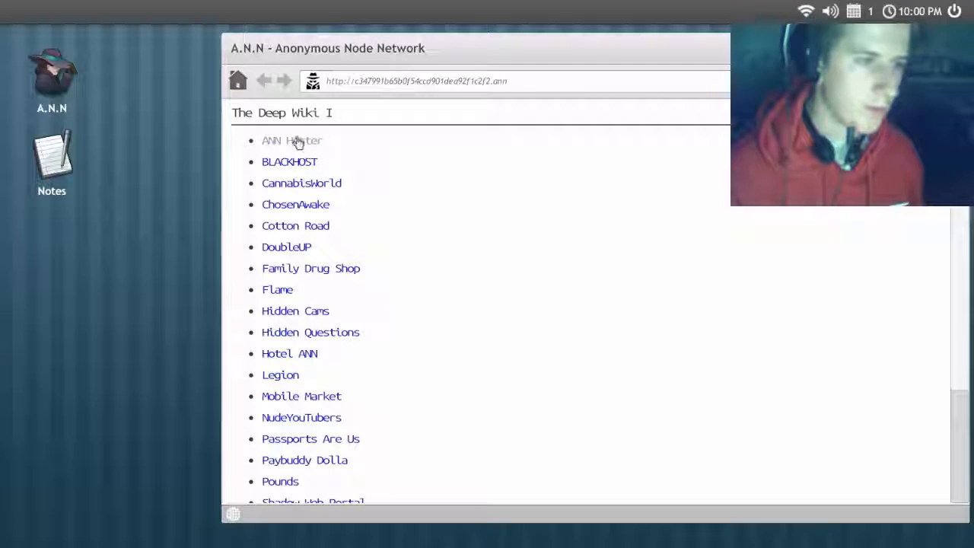
pyautogui.click(292, 140)
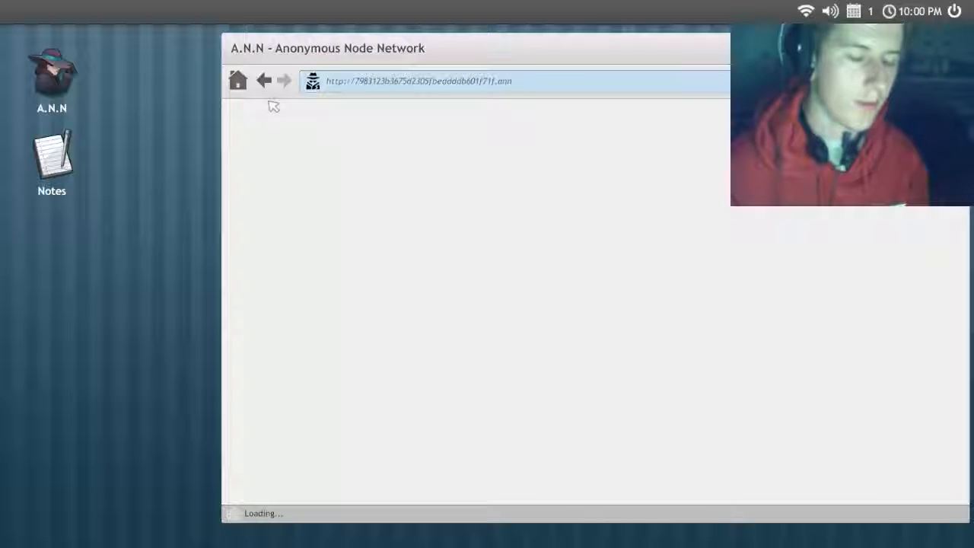
pyautogui.click(263, 80)
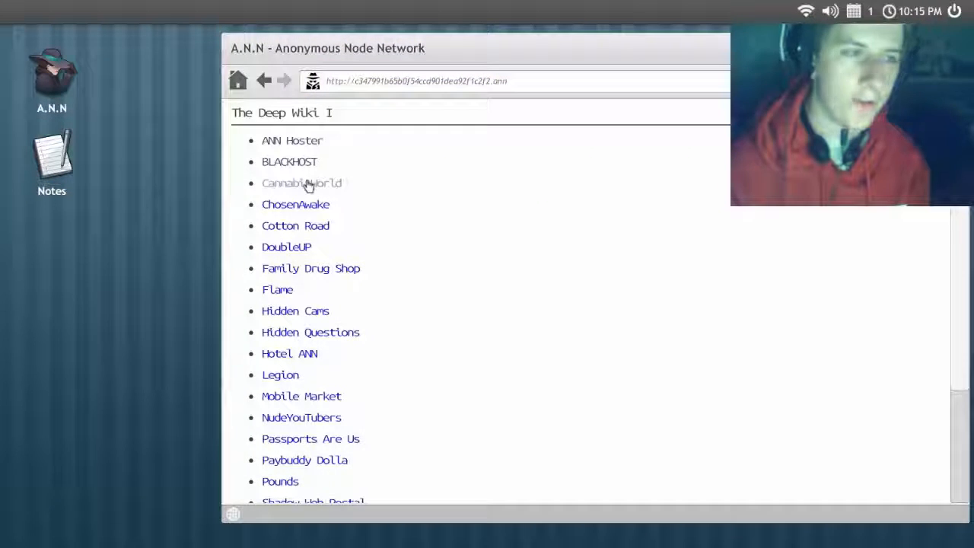
pyautogui.click(301, 182)
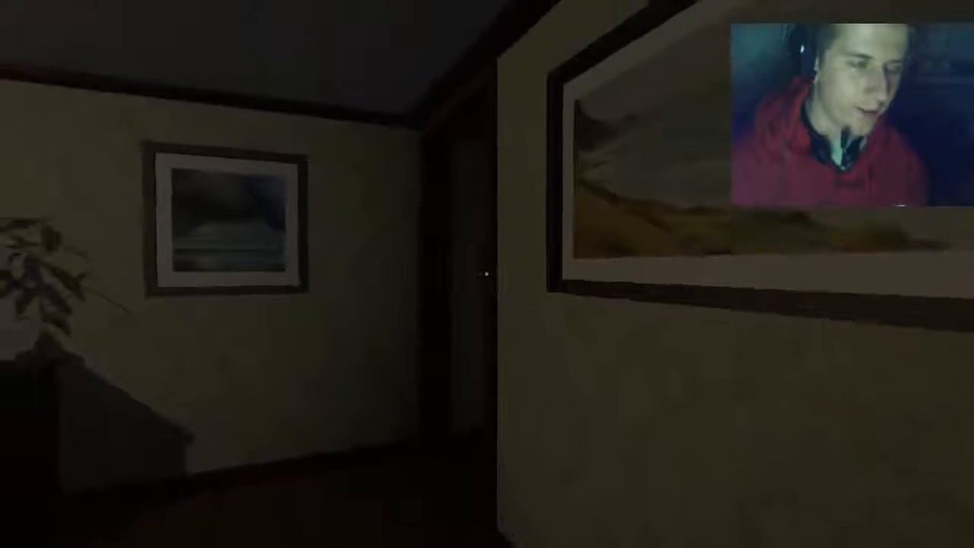
pyautogui.moveTo(487, 273)
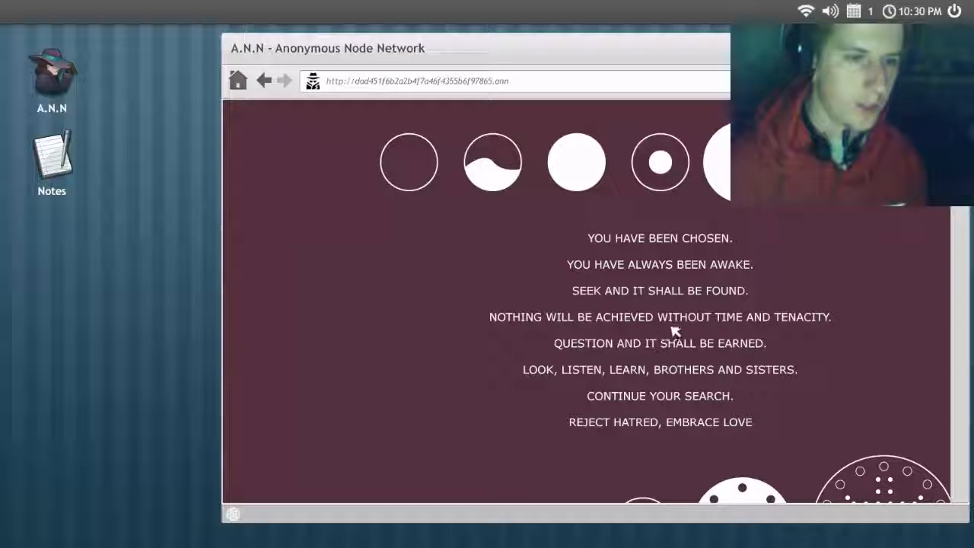
# Scroll the wave-pattern page and add the code 432 to the Notes list
pyautogui.scroll(-3)
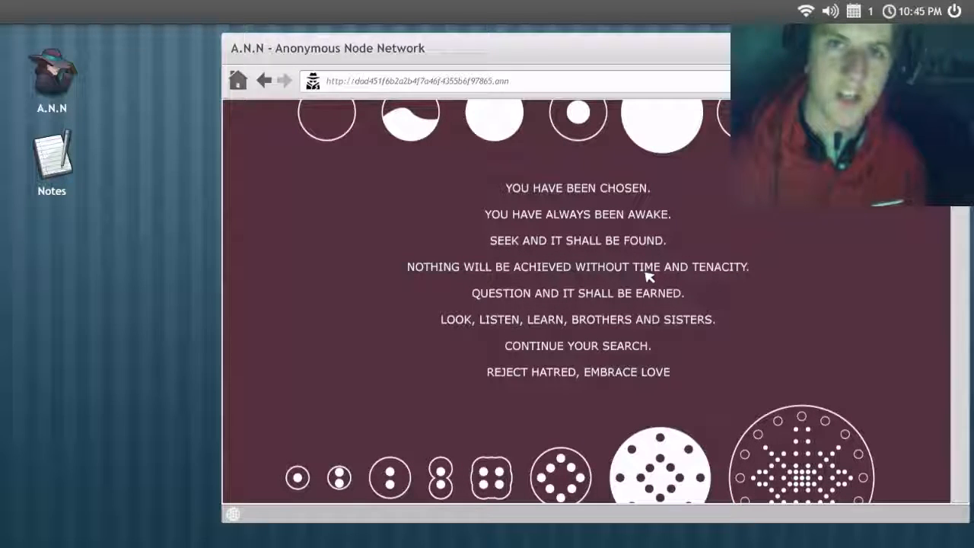
pyautogui.moveTo(548, 312)
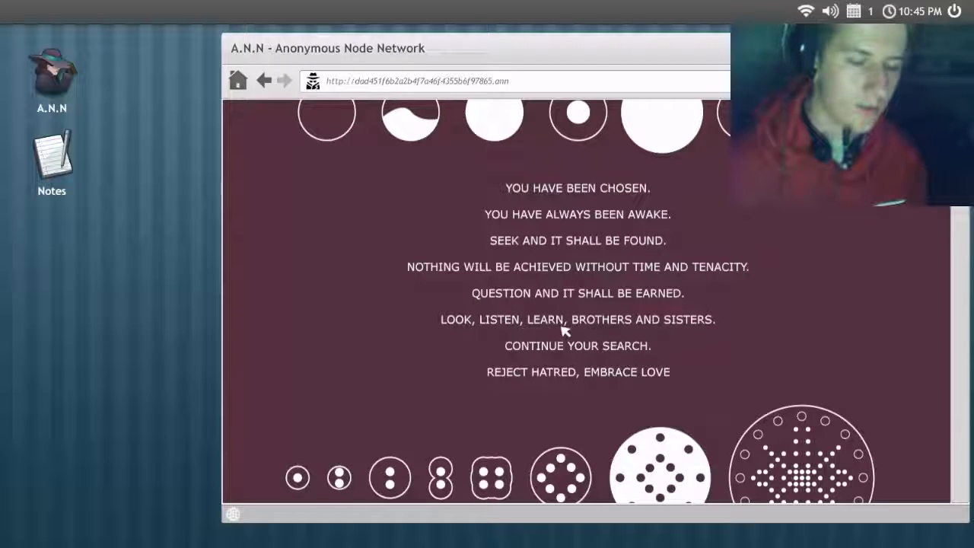
pyautogui.scroll(-3)
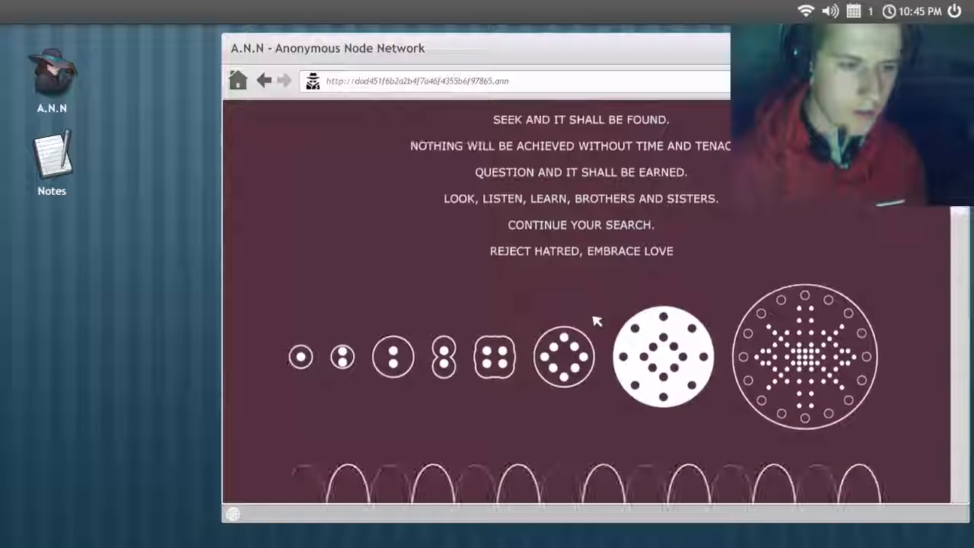
pyautogui.scroll(-3)
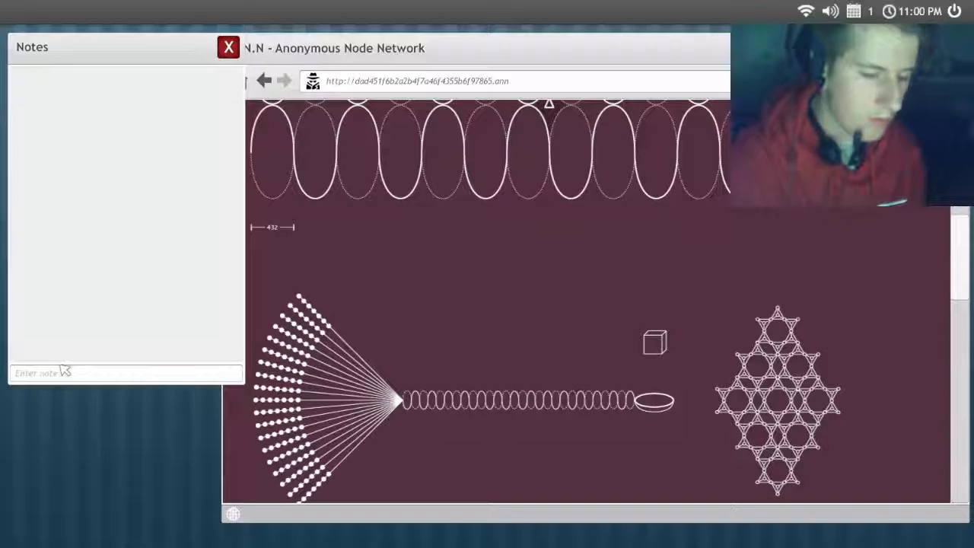
pyautogui.write('432')
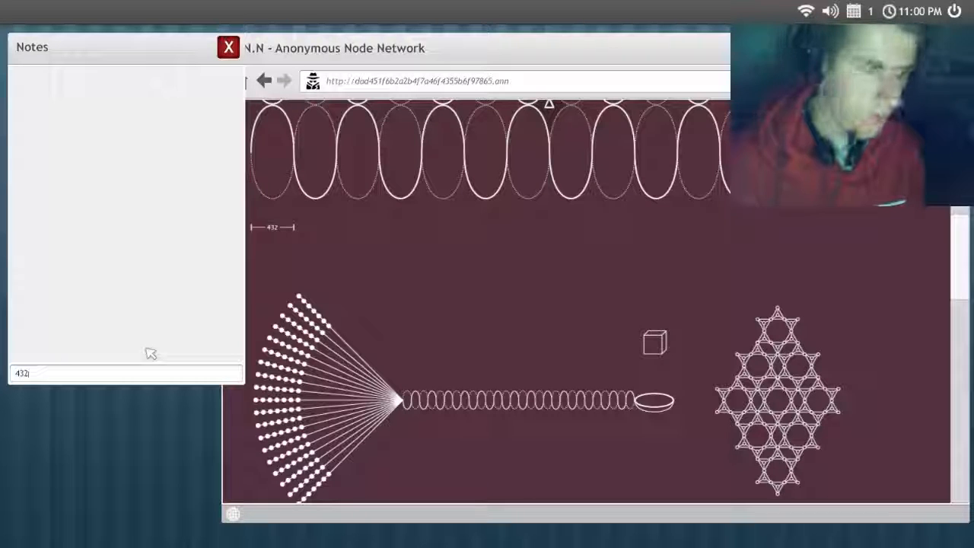
pyautogui.press('Return')
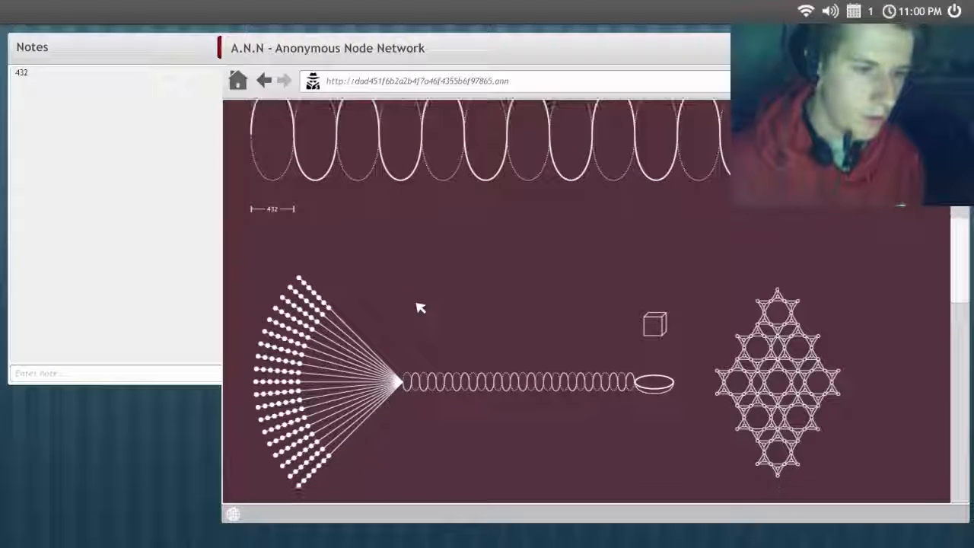
pyautogui.scroll(-3)
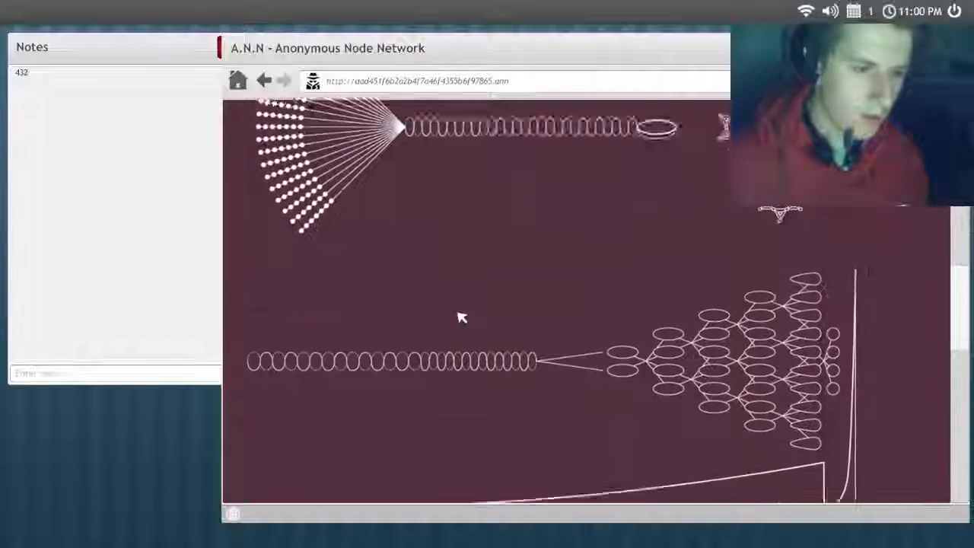
pyautogui.scroll(-3)
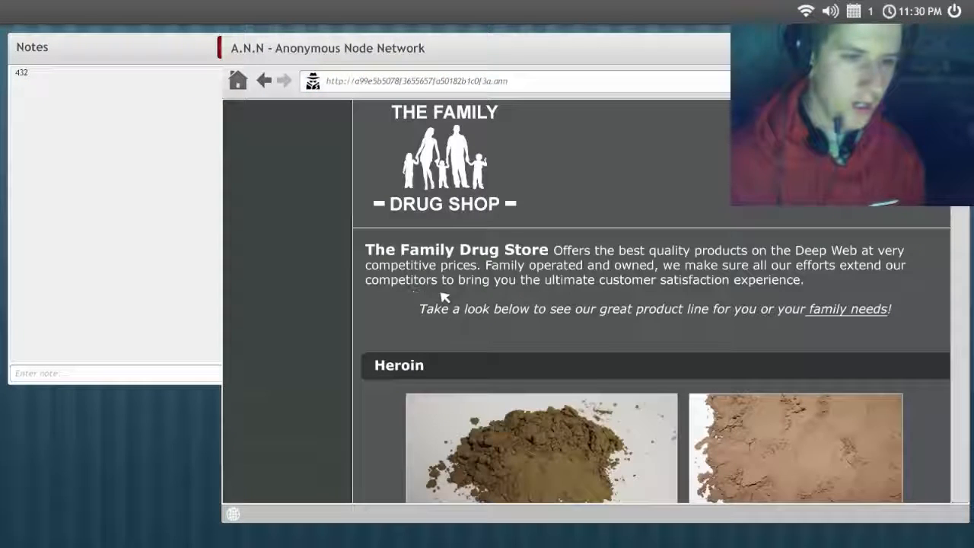
# Scroll through the drug shop's Heroin, Crack Cocaine and Speed product tables
pyautogui.scroll(-3)
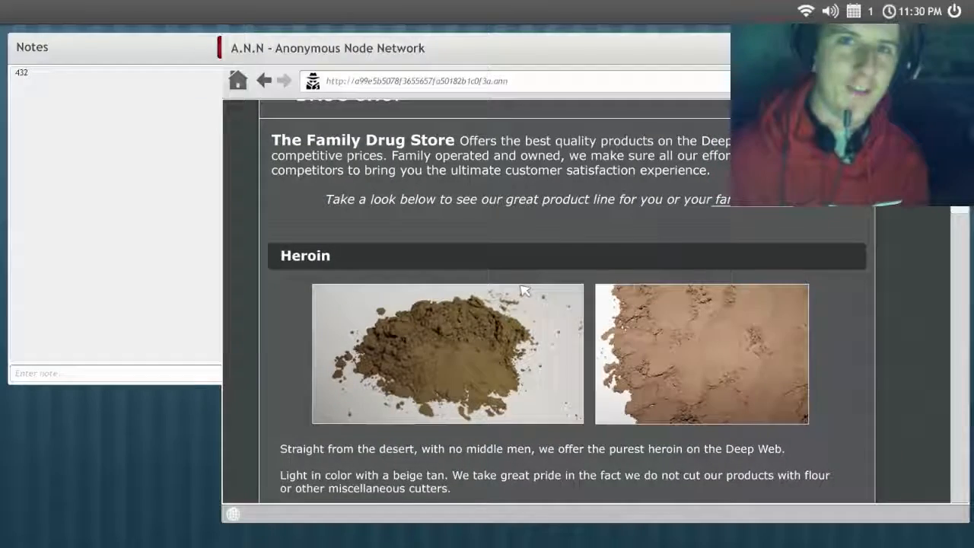
pyautogui.scroll(-3)
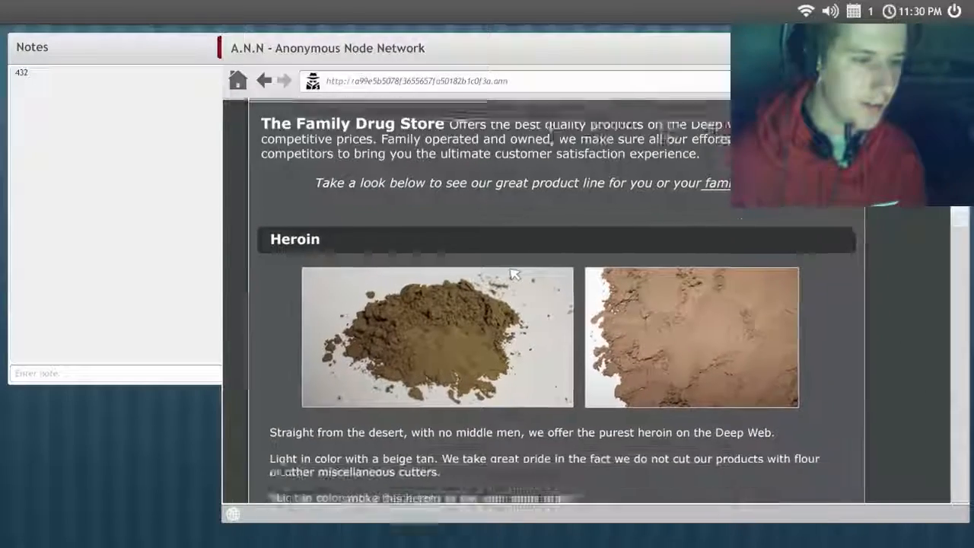
pyautogui.scroll(-3)
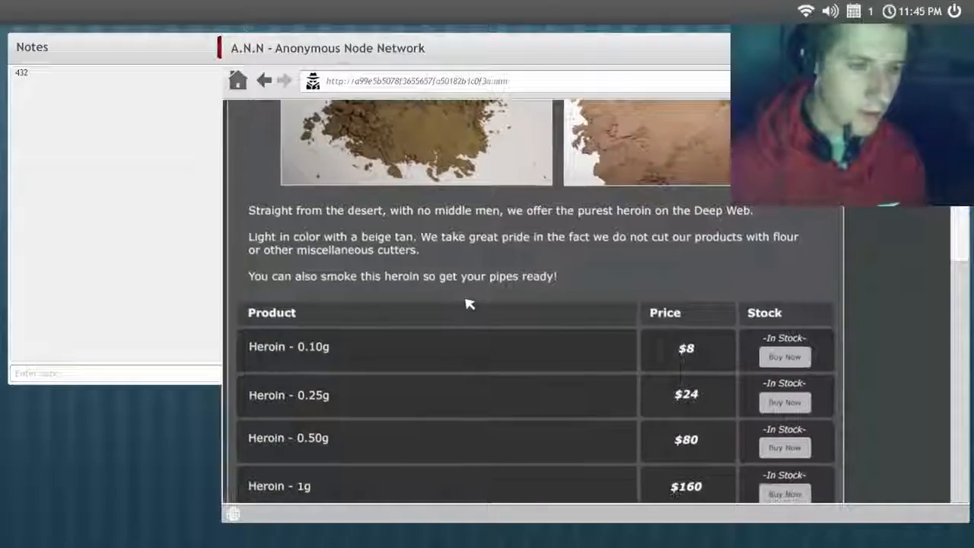
pyautogui.scroll(-3)
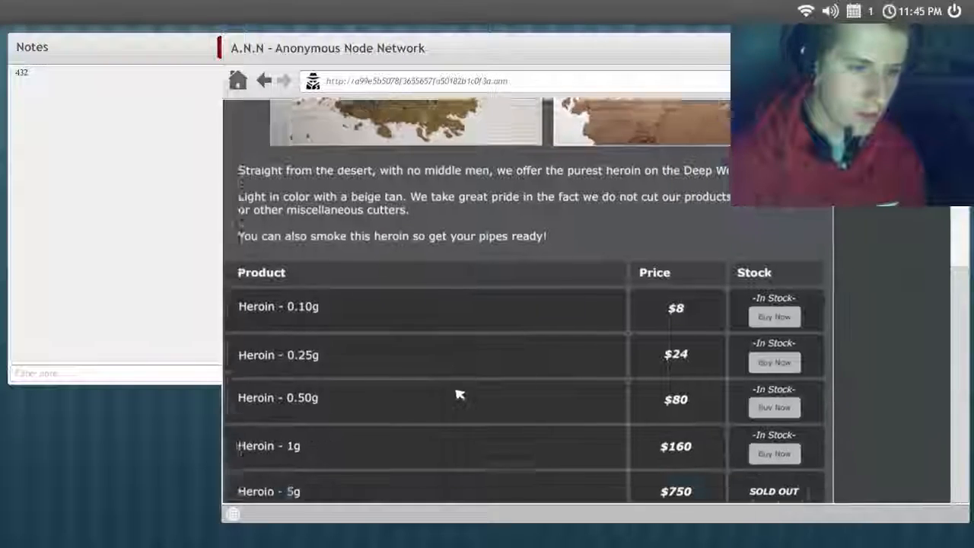
pyautogui.scroll(-3)
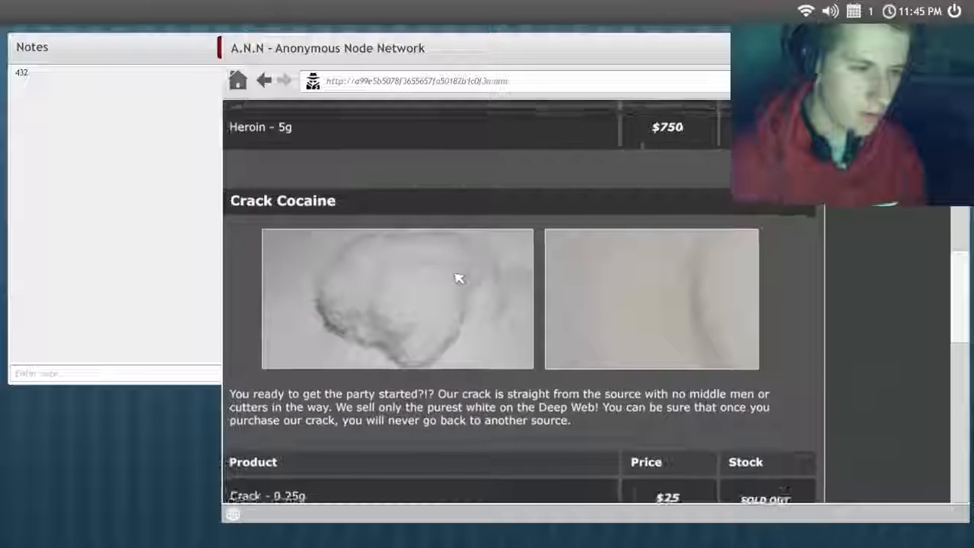
pyautogui.scroll(-3)
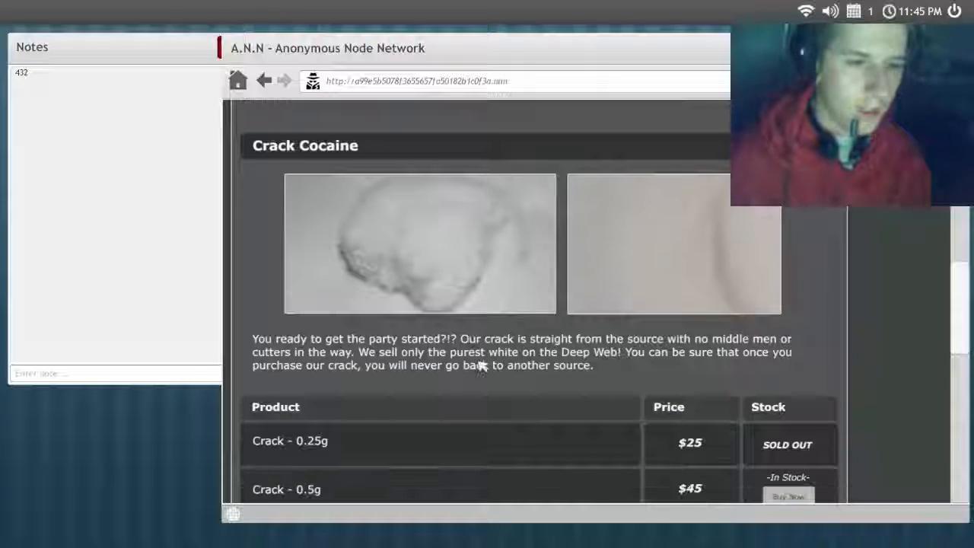
pyautogui.scroll(-3)
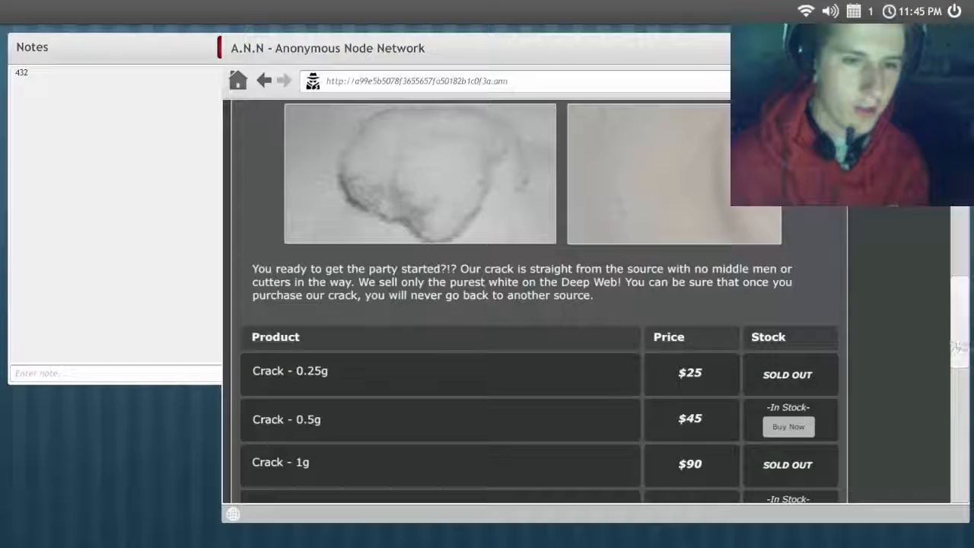
pyautogui.scroll(-3)
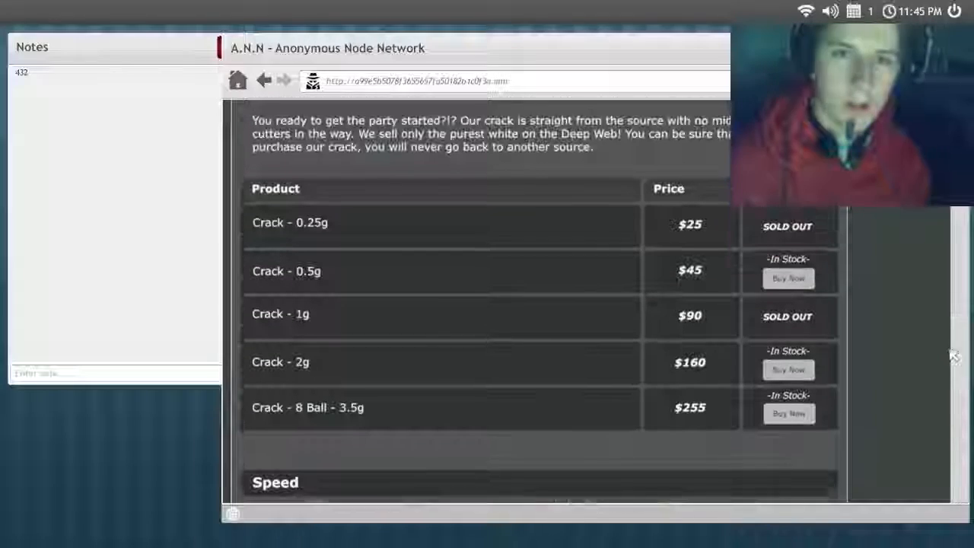
pyautogui.scroll(-3)
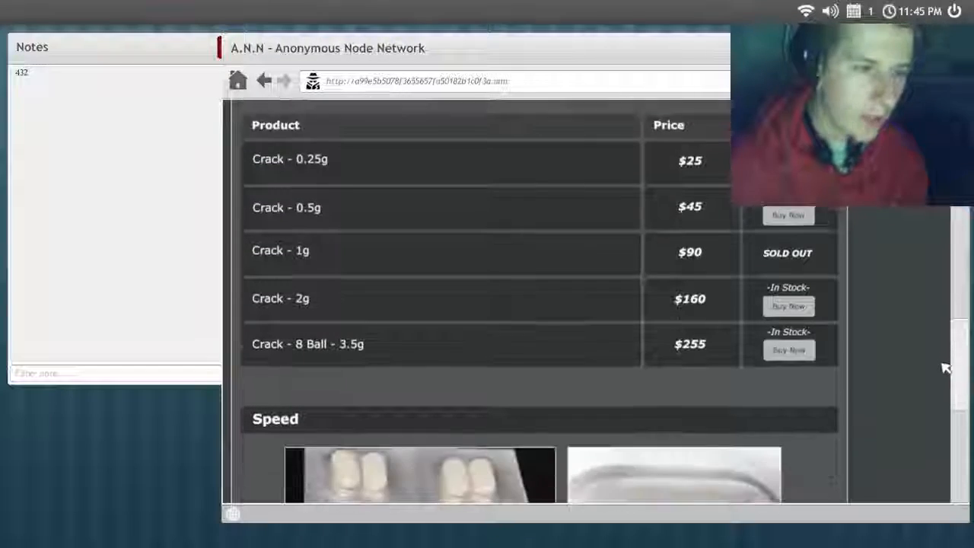
pyautogui.scroll(3)
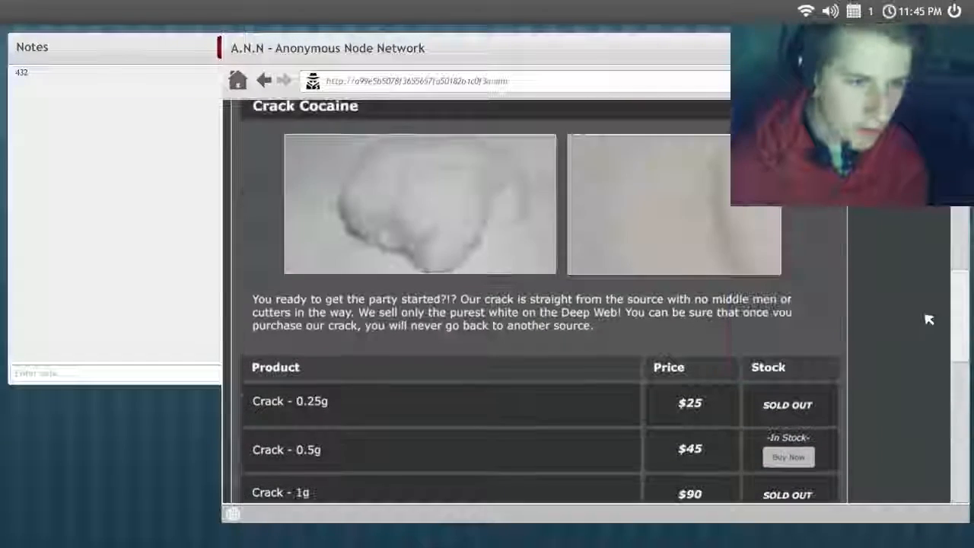
pyautogui.scroll(-3)
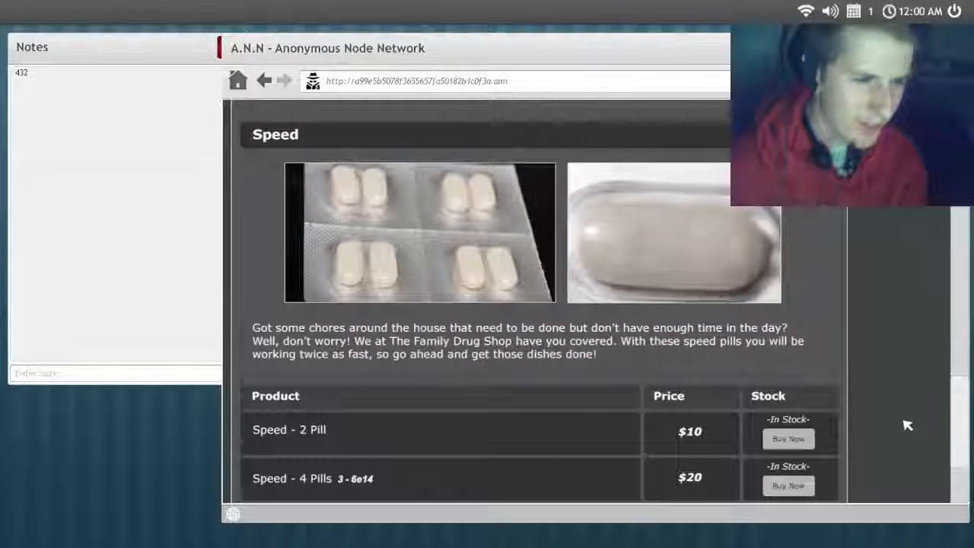
pyautogui.scroll(-3)
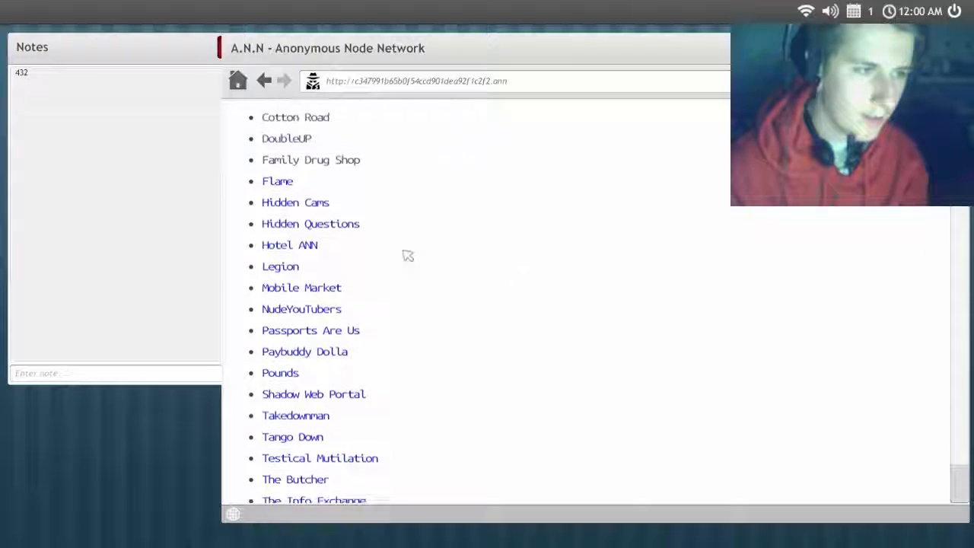
# Turn three DOS Blocker grid tiles to route the arrows to the exit and clear the puzzle
pyautogui.scroll(3)
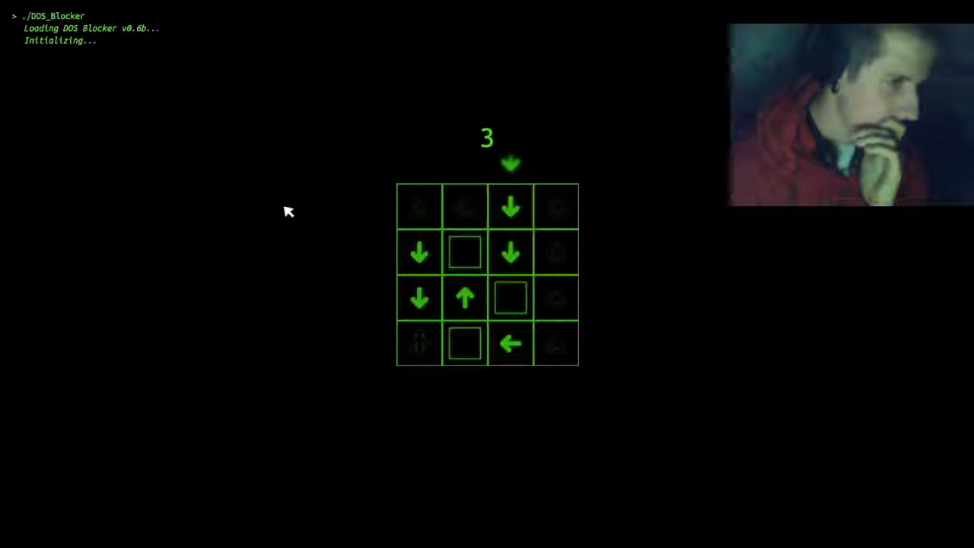
pyautogui.click(465, 253)
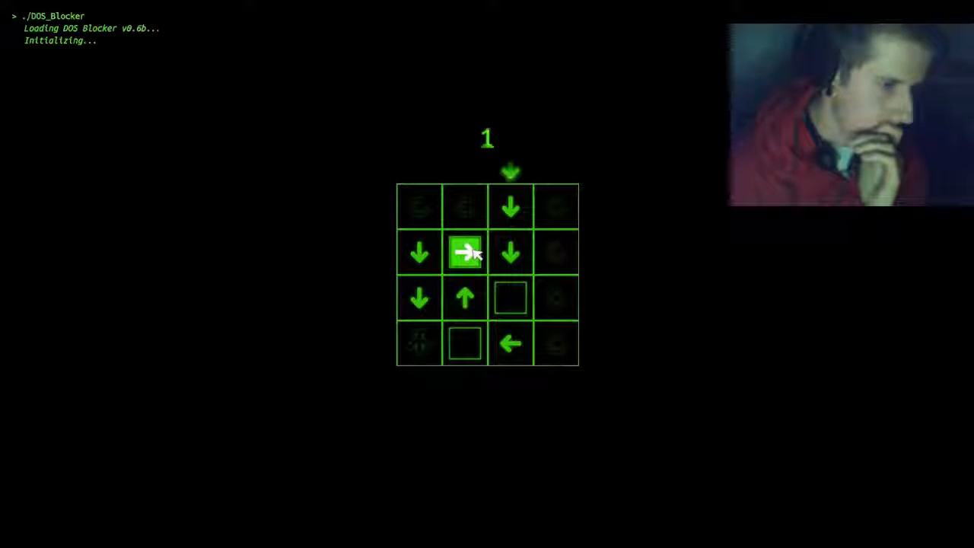
pyautogui.click(509, 297)
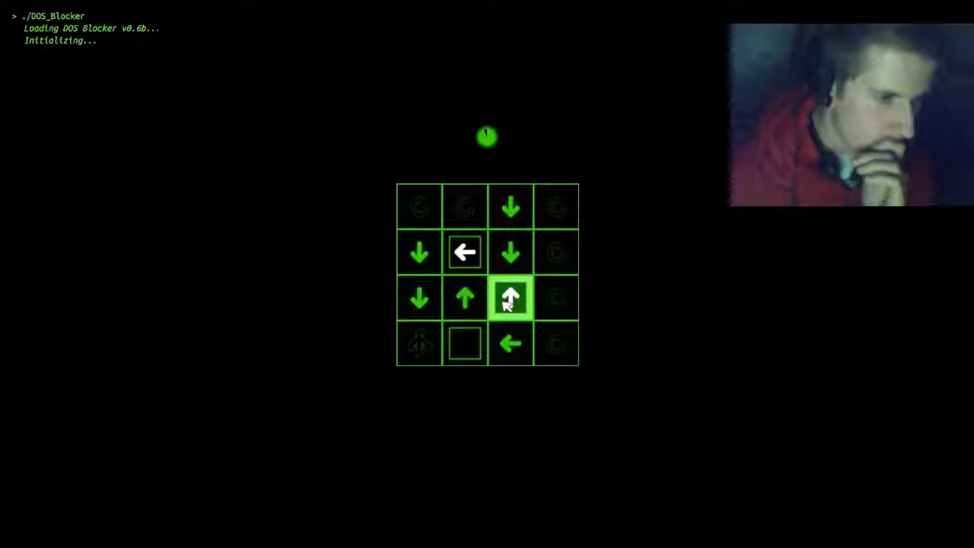
pyautogui.click(510, 297)
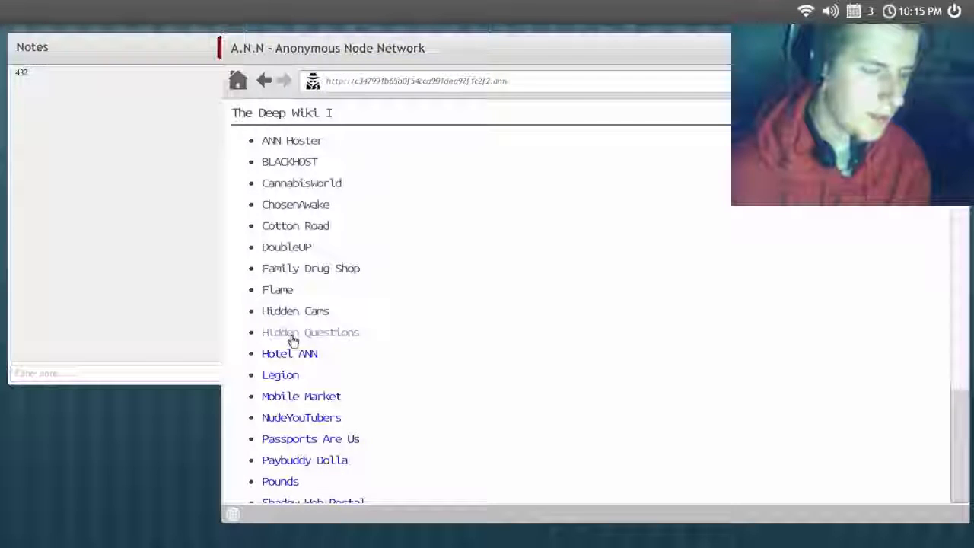
# Follow the Hidden Questions link from the Deep Wiki list and let the page begin loading
pyautogui.click(311, 332)
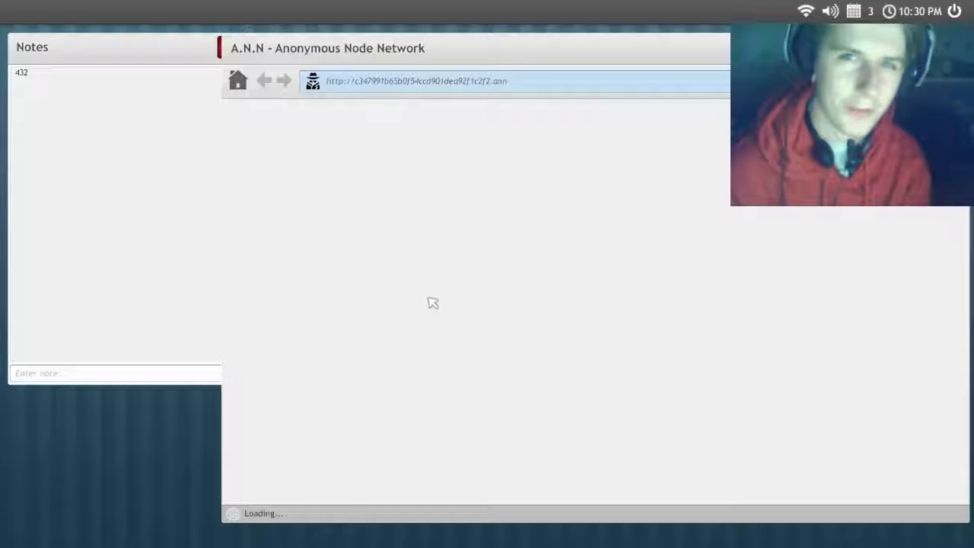
pyautogui.click(265, 80)
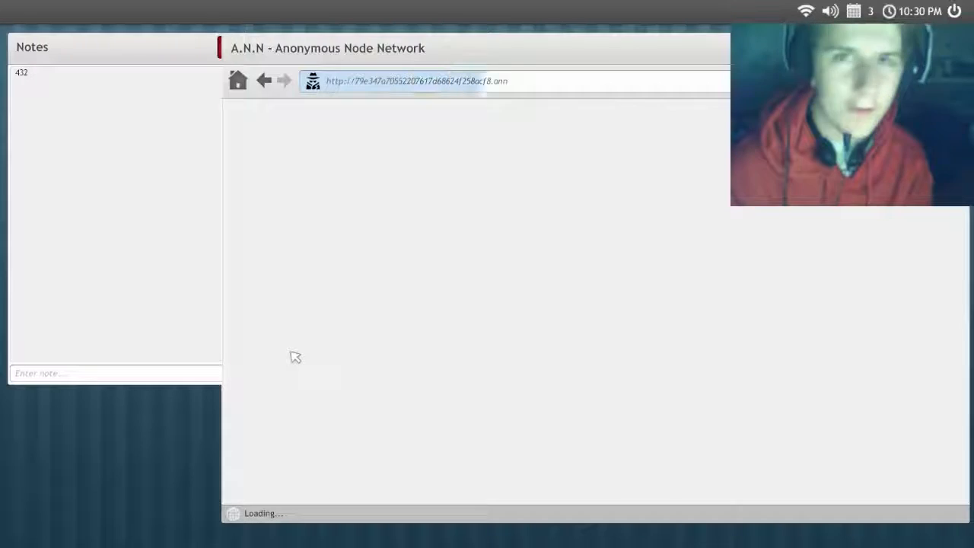